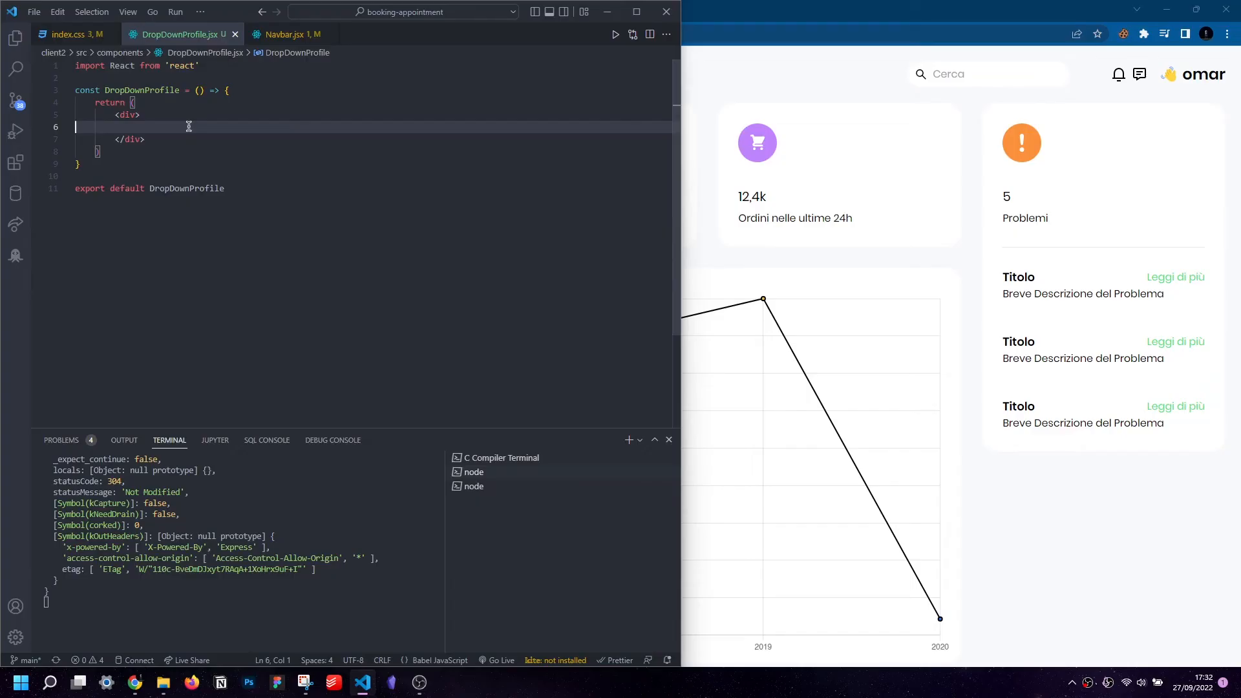
Step: Write a ul of Profile, Settings and Logout items with 'flex flex-col' and 'flex flex-col gap-4' classes
{"action": "type", "text": "<ul>"}
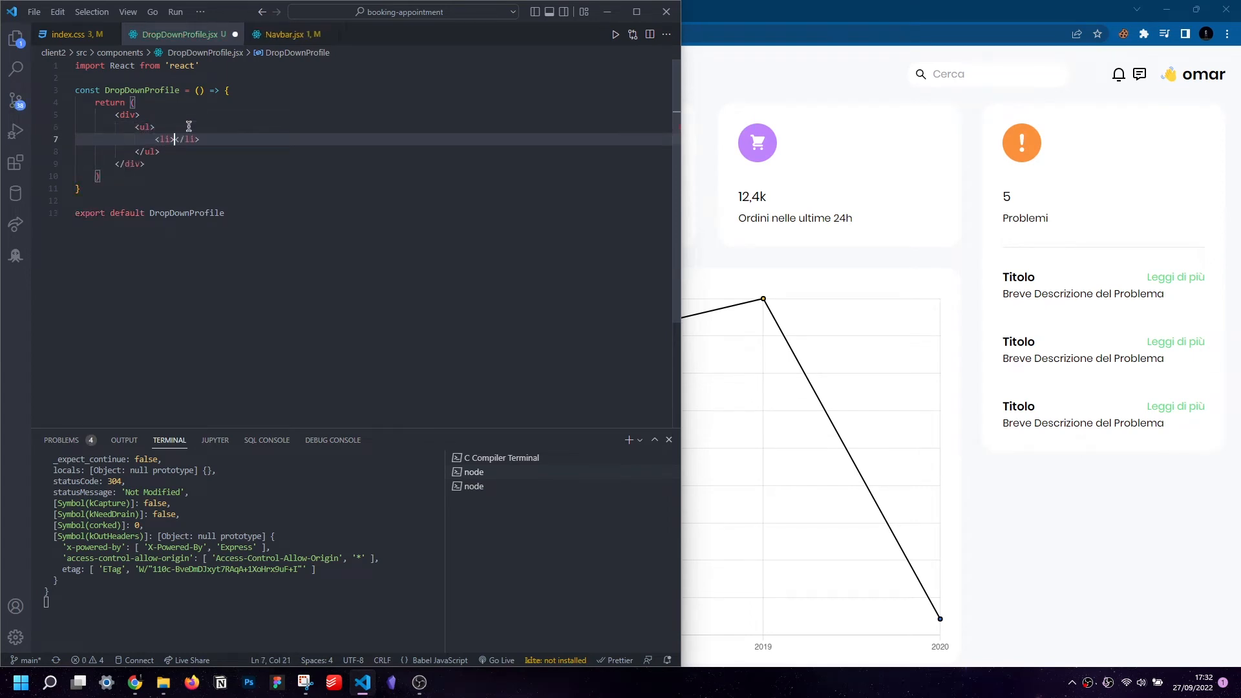
{"action": "type", "text": "Profile"}
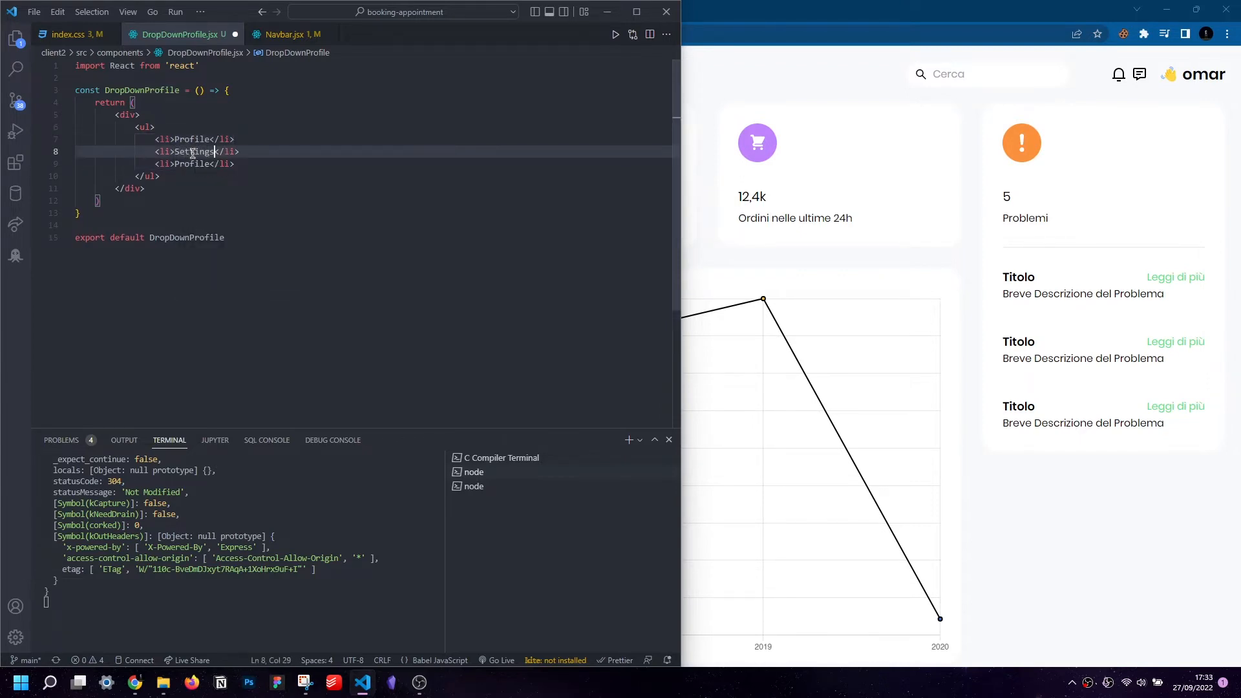
{"action": "type", "text": "Logout"}
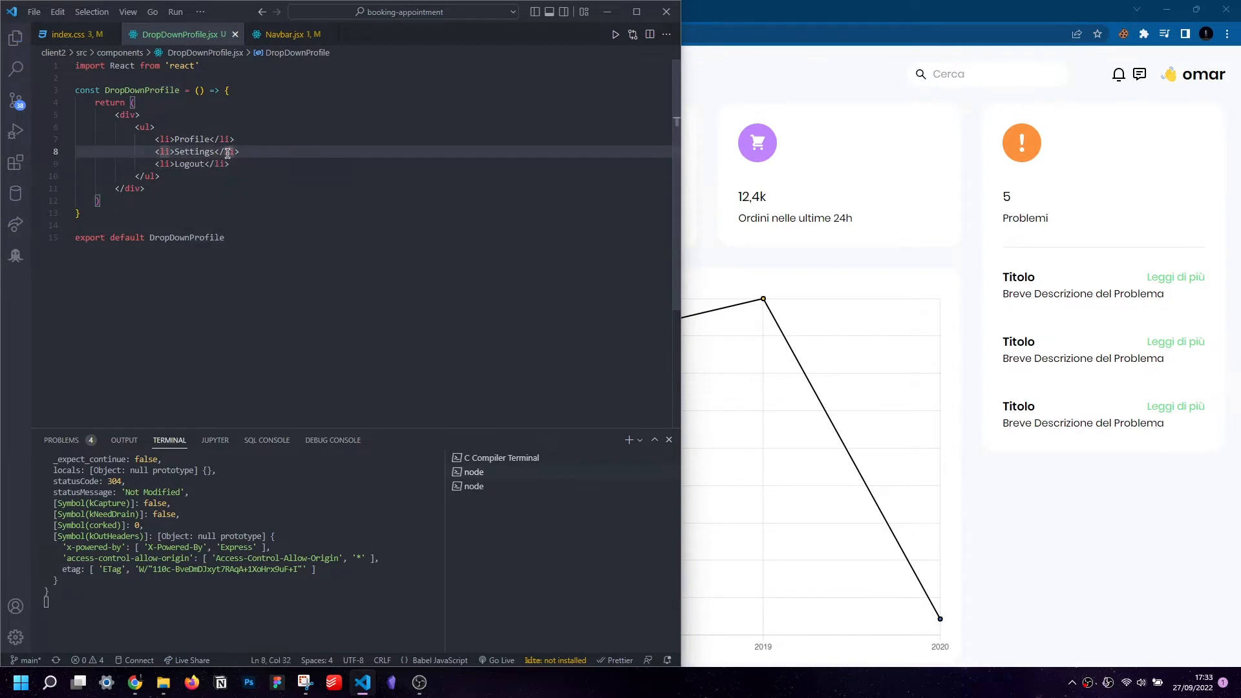
{"action": "type", "text": "className='flex flex-col"}
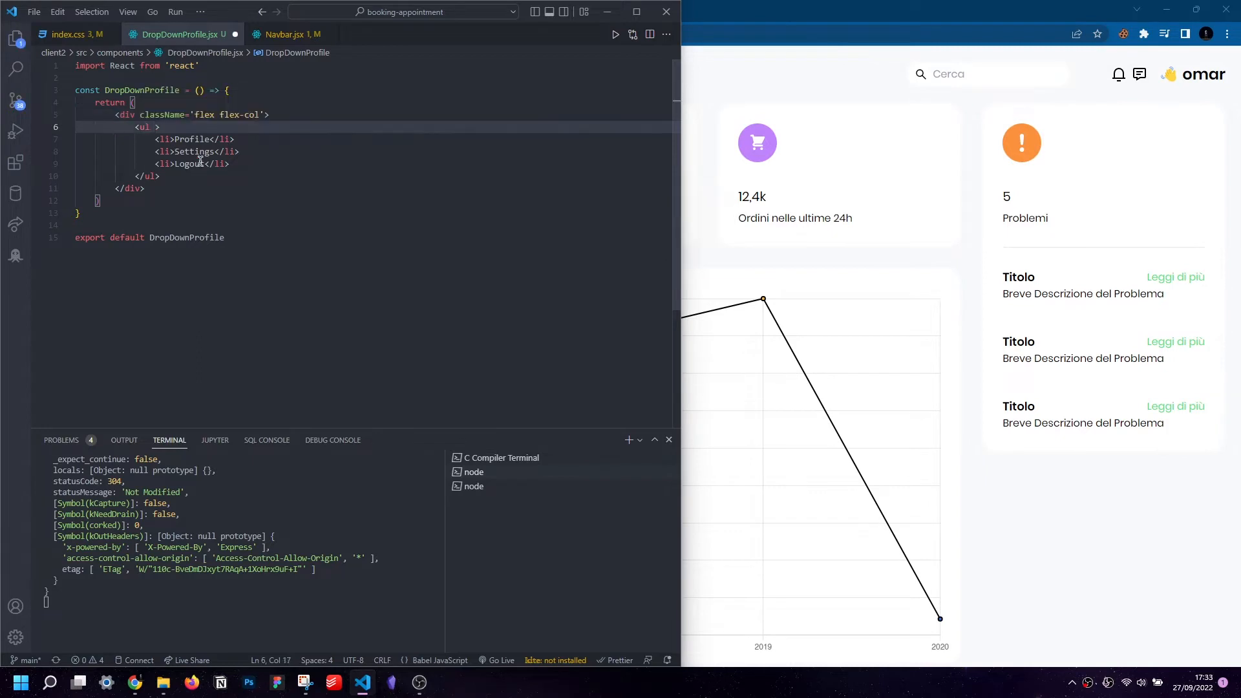
{"action": "type", "text": "gap-4"}
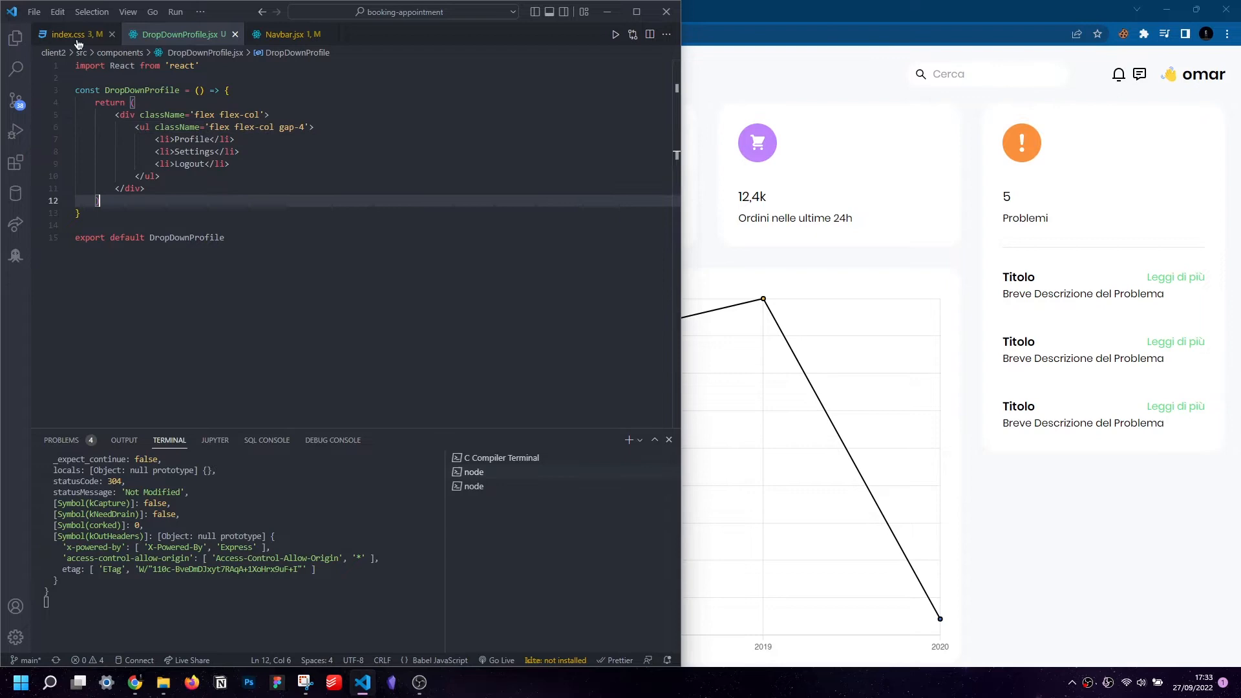
Step: Render <DropDownProfile /> in Navbar.jsx and add the dropDownProfile class to the component's outer div
{"action": "left_click", "coordinate": [289, 34]}
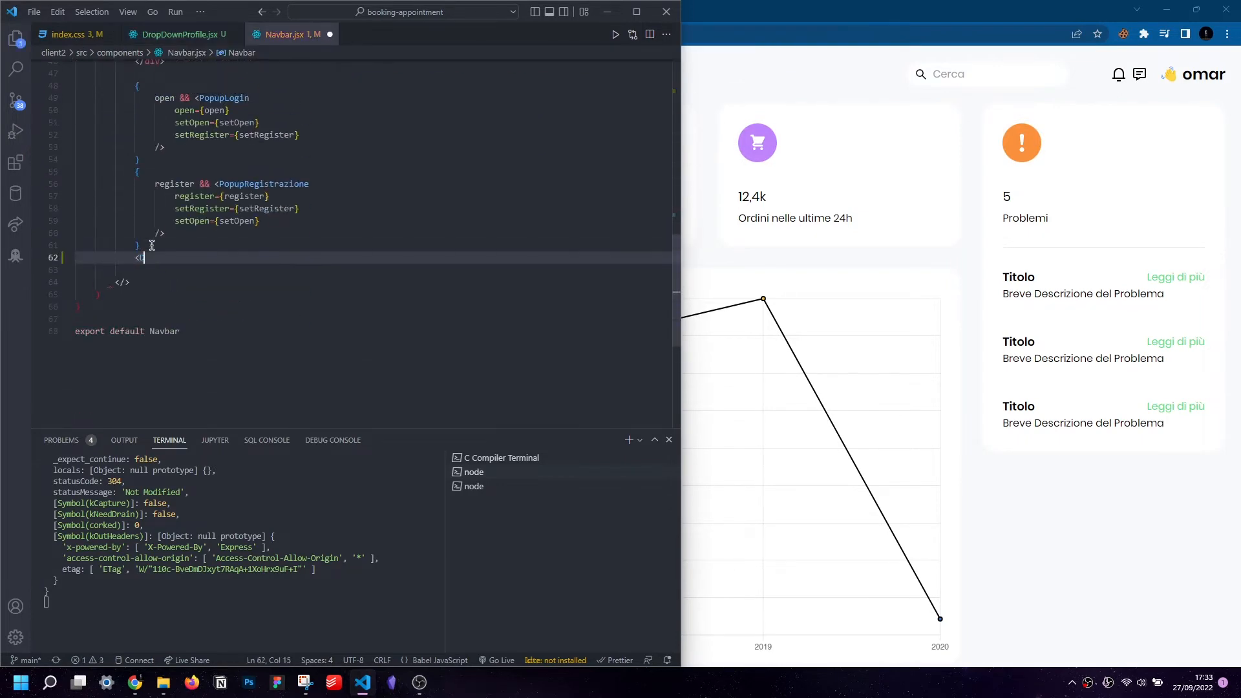
{"action": "type", "text": "<DropDownProfile />"}
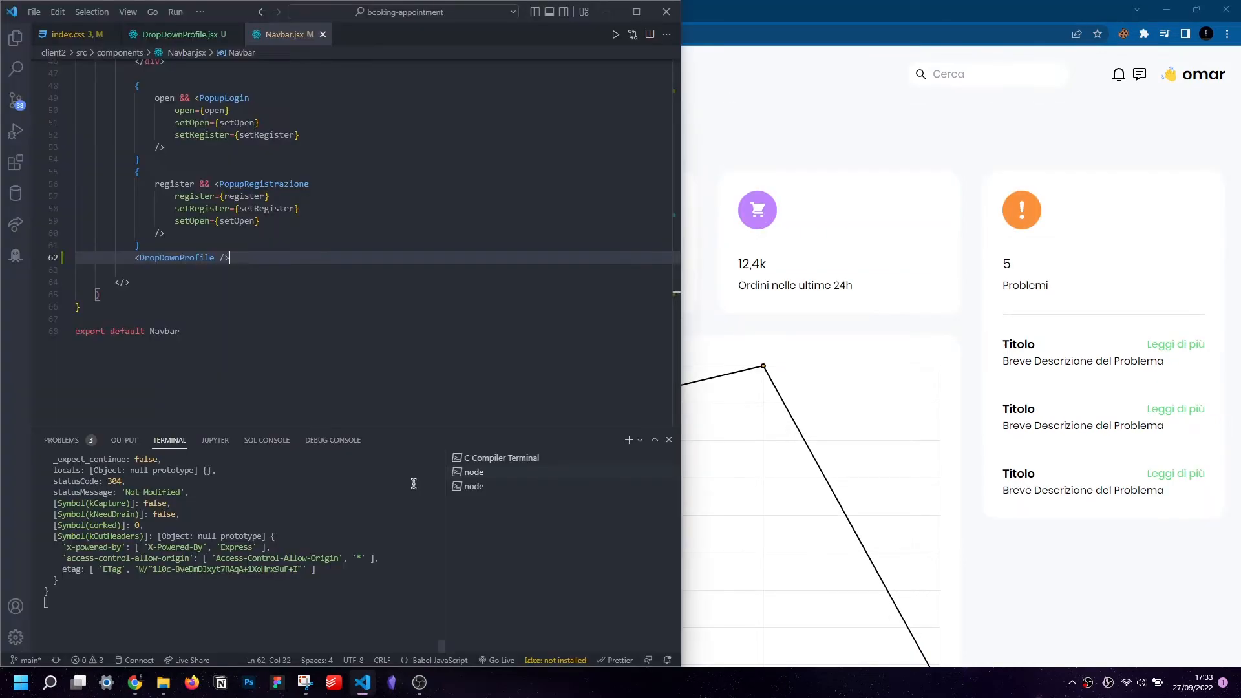
{"action": "left_click", "coordinate": [179, 34]}
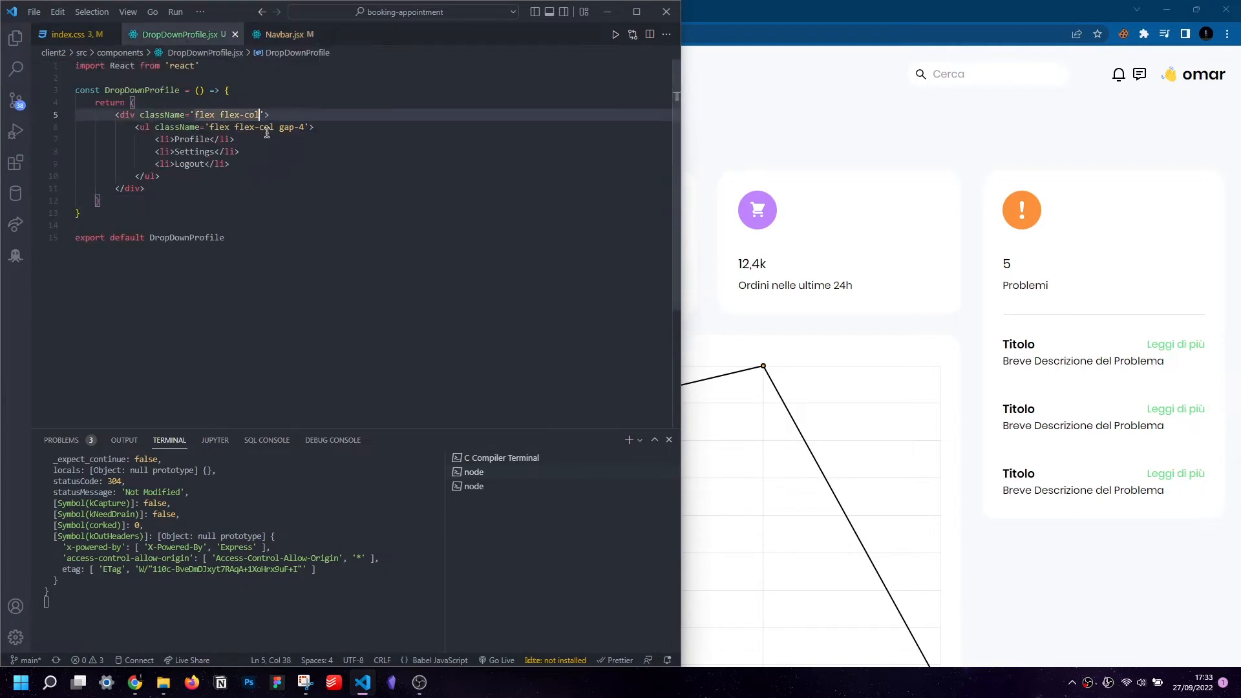
{"action": "type", "text": "dropDownProfile"}
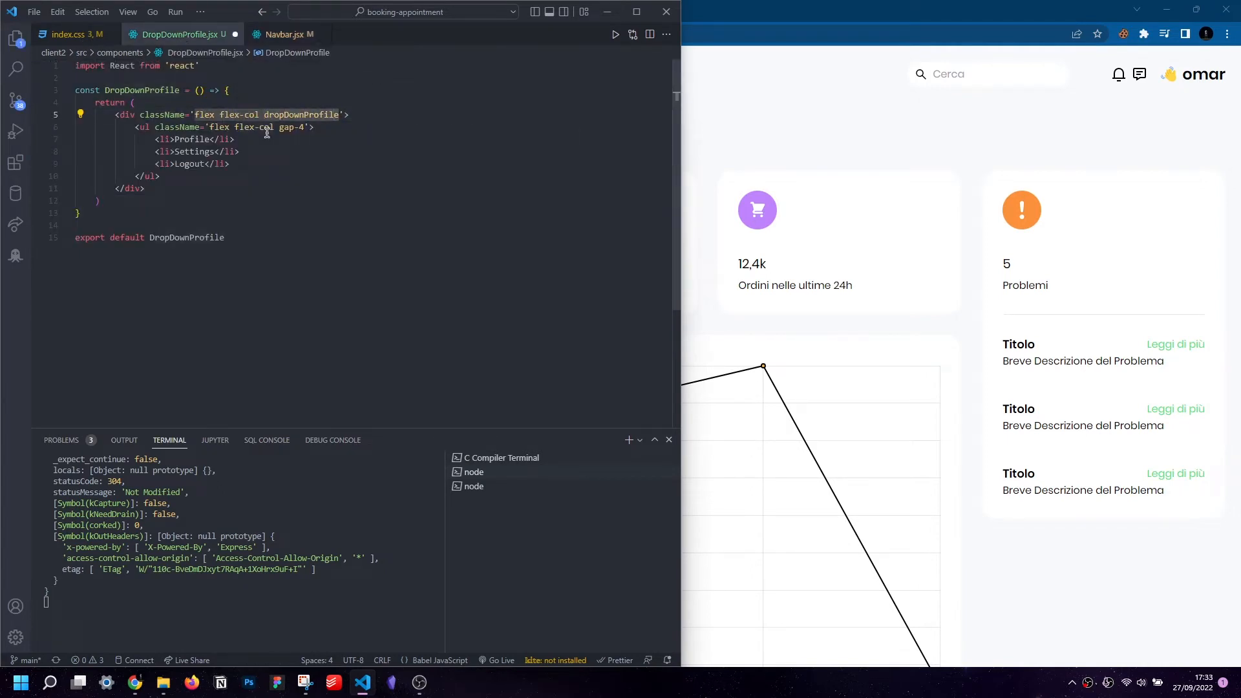
Step: Add a .dropDownProfile rule: absolute position, top 4.5rem, set width, white background, padding and gray rounded border
{"action": "left_click", "coordinate": [68, 34]}
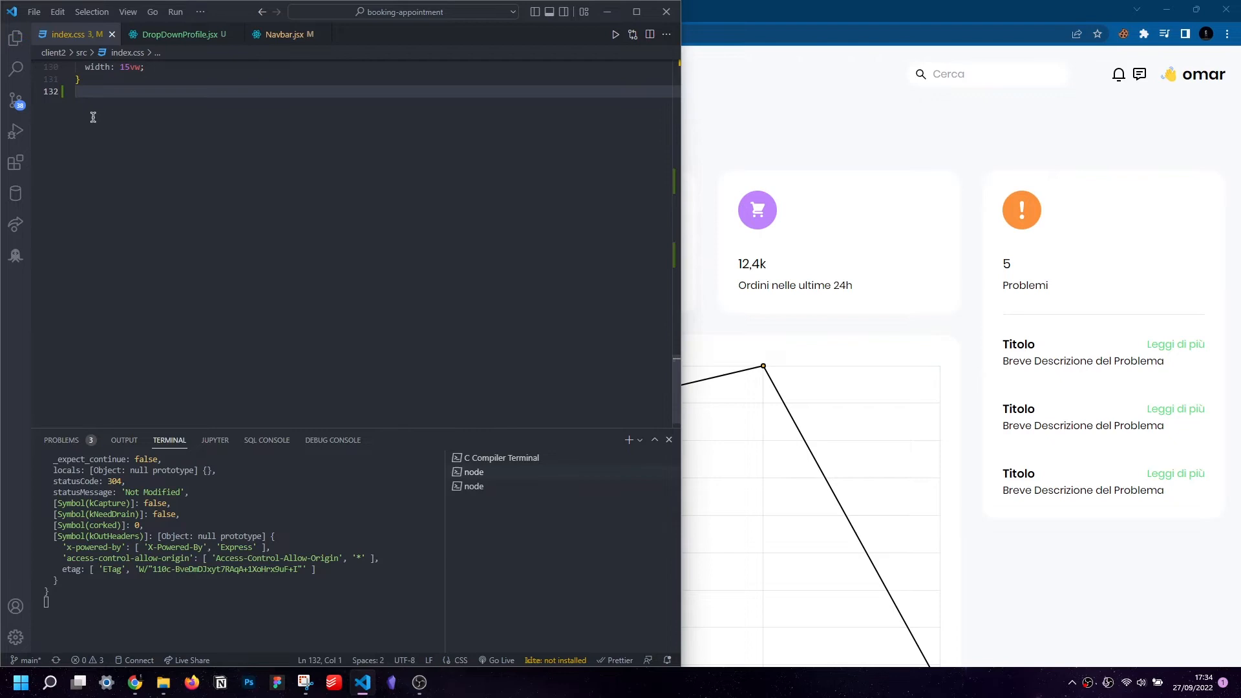
{"action": "type", "text": ".dropDownProfile{"}
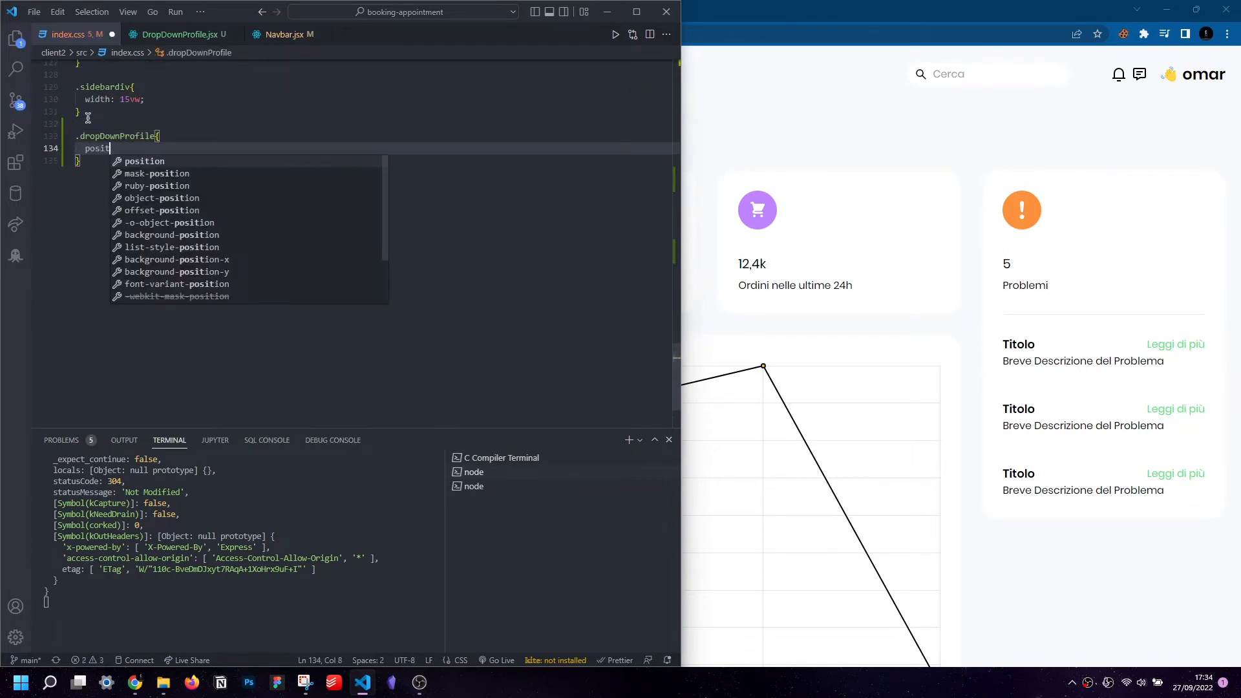
{"action": "type", "text": "position: absolute;"}
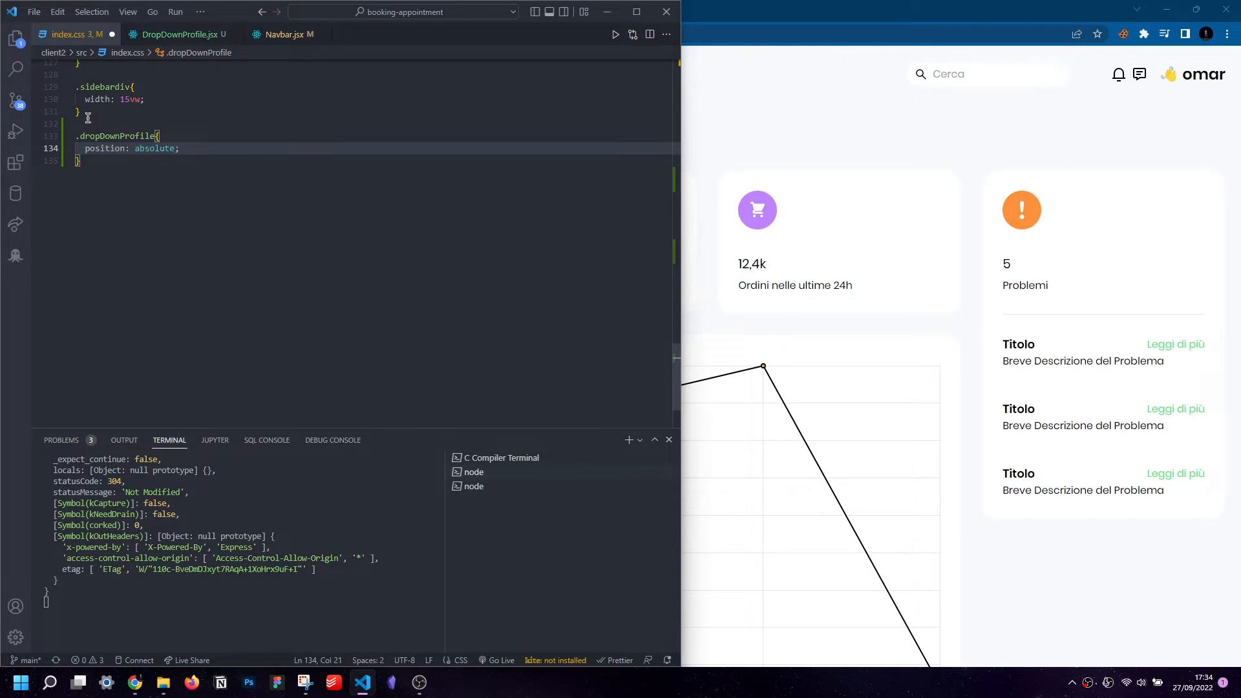
{"action": "type", "text": "top:"}
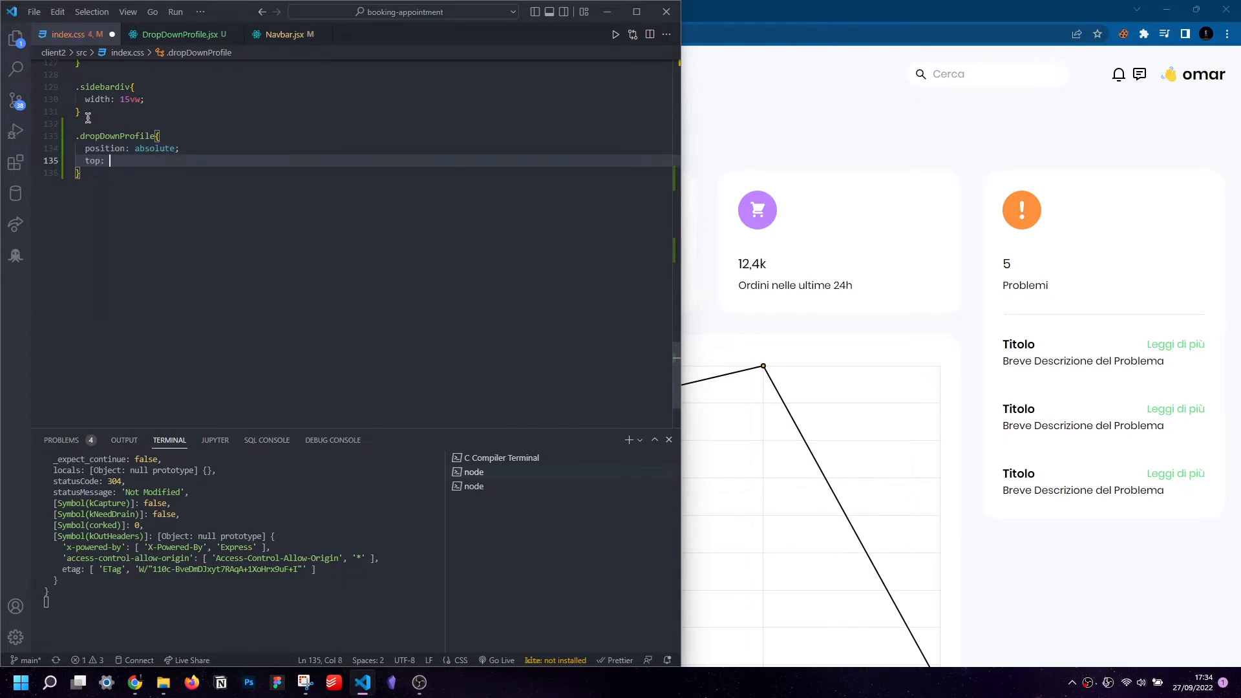
{"action": "type", "text": "4.5rem;"}
{"action": "type", "text": "right: ;"}
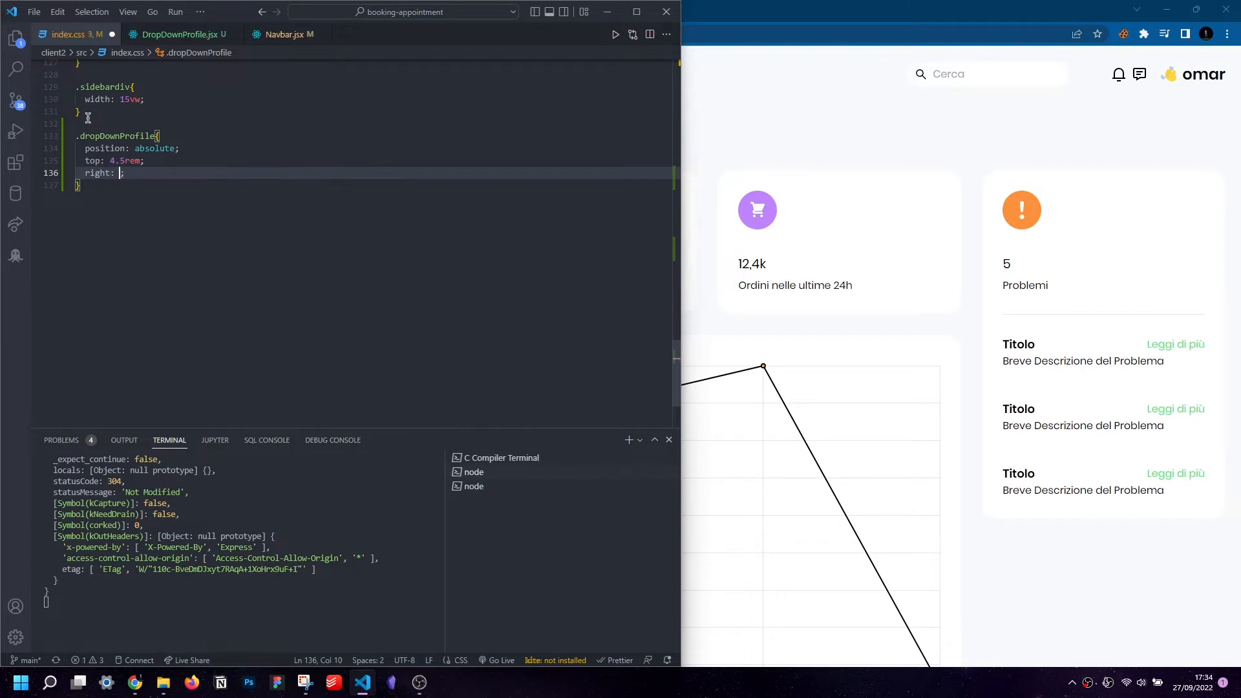
{"action": "type", "text": "4rem"}
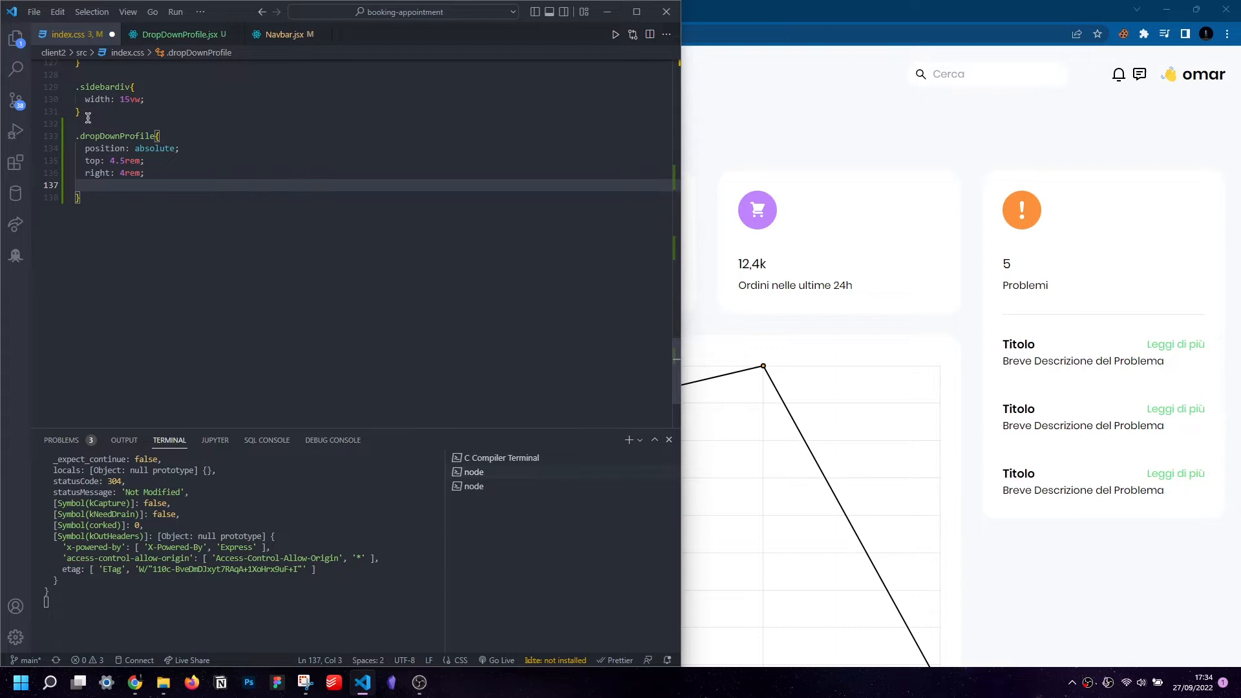
{"action": "type", "text": "width: ;"}
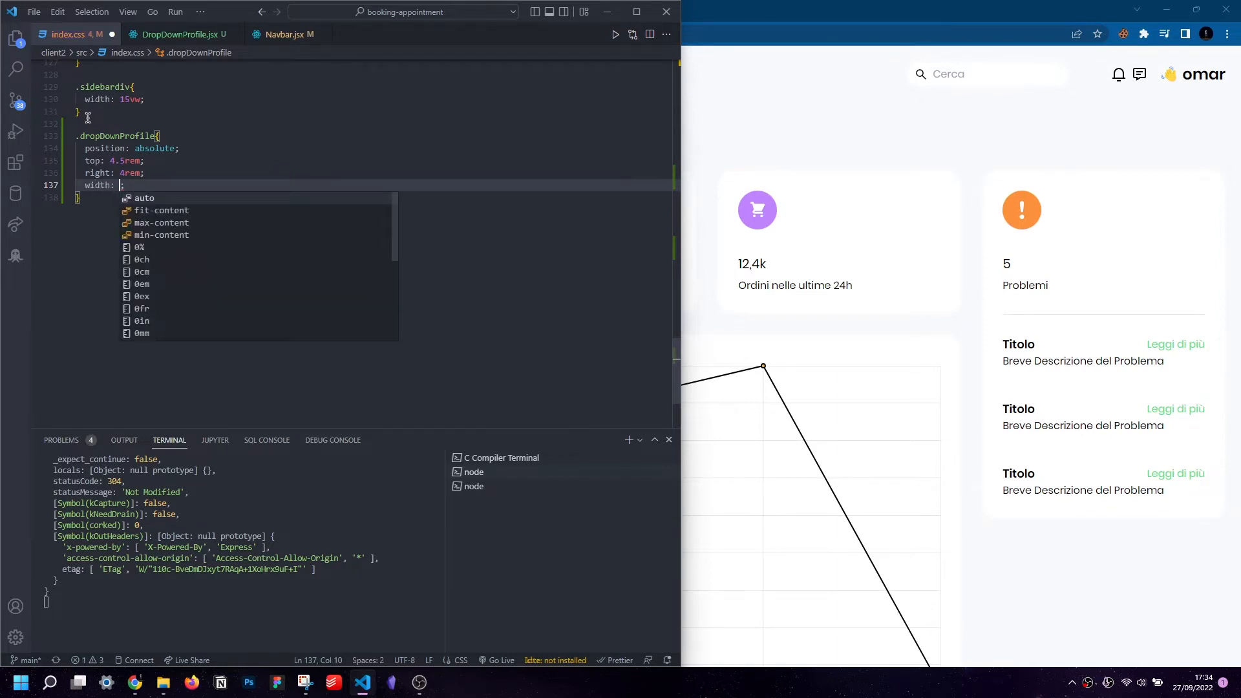
{"action": "type", "text": "250"}
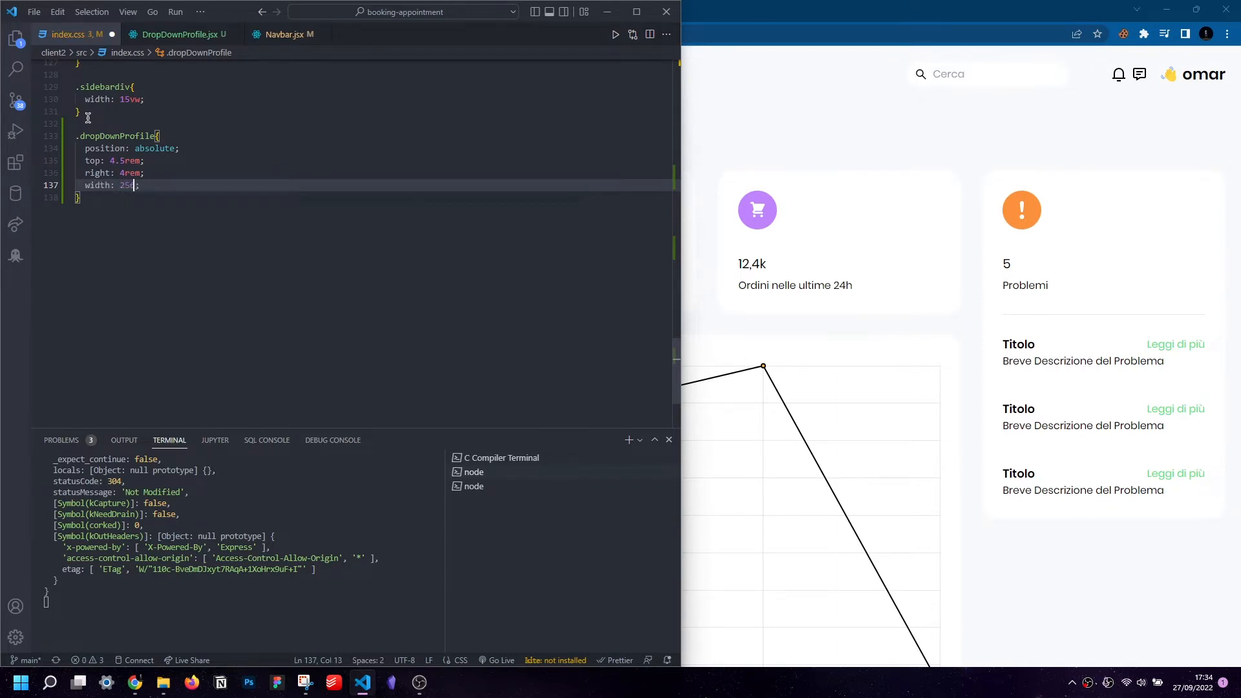
{"action": "type", "text": "px"}
{"action": "type", "text": "border-radius: 15px;"}
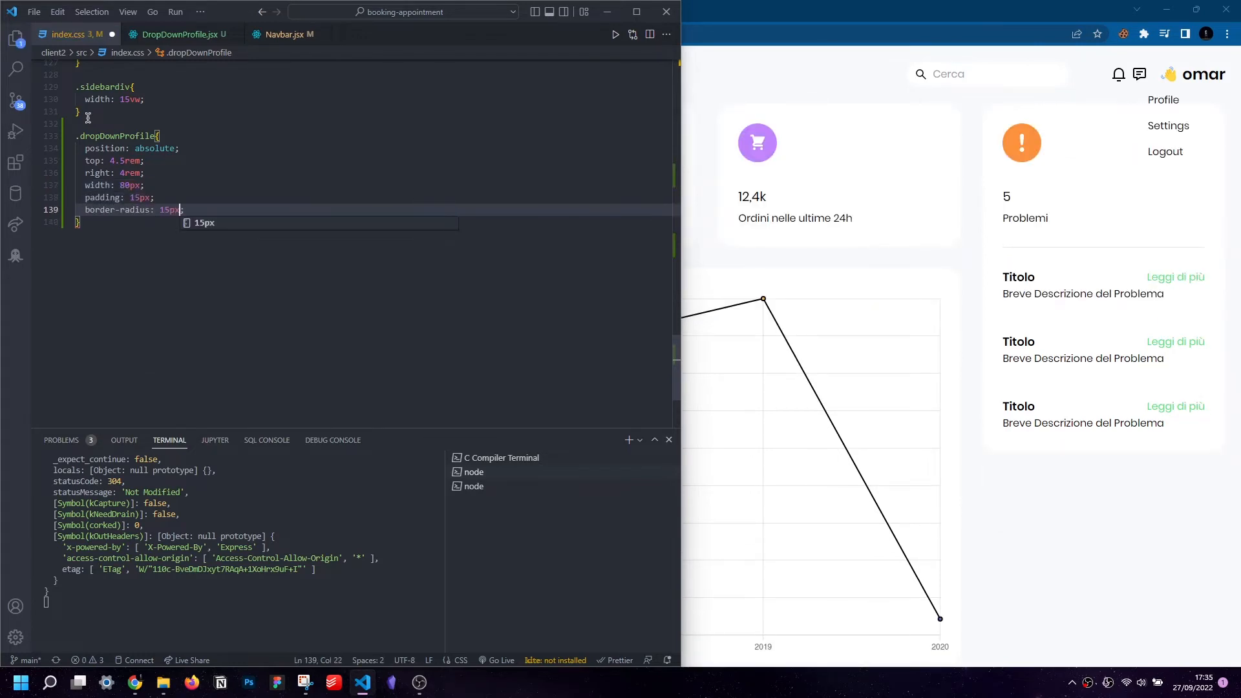
{"action": "type", "text": "background-color: white;"}
{"action": "left_click", "coordinate": [376, 172]}
{"action": "type", "text": "1.5"}
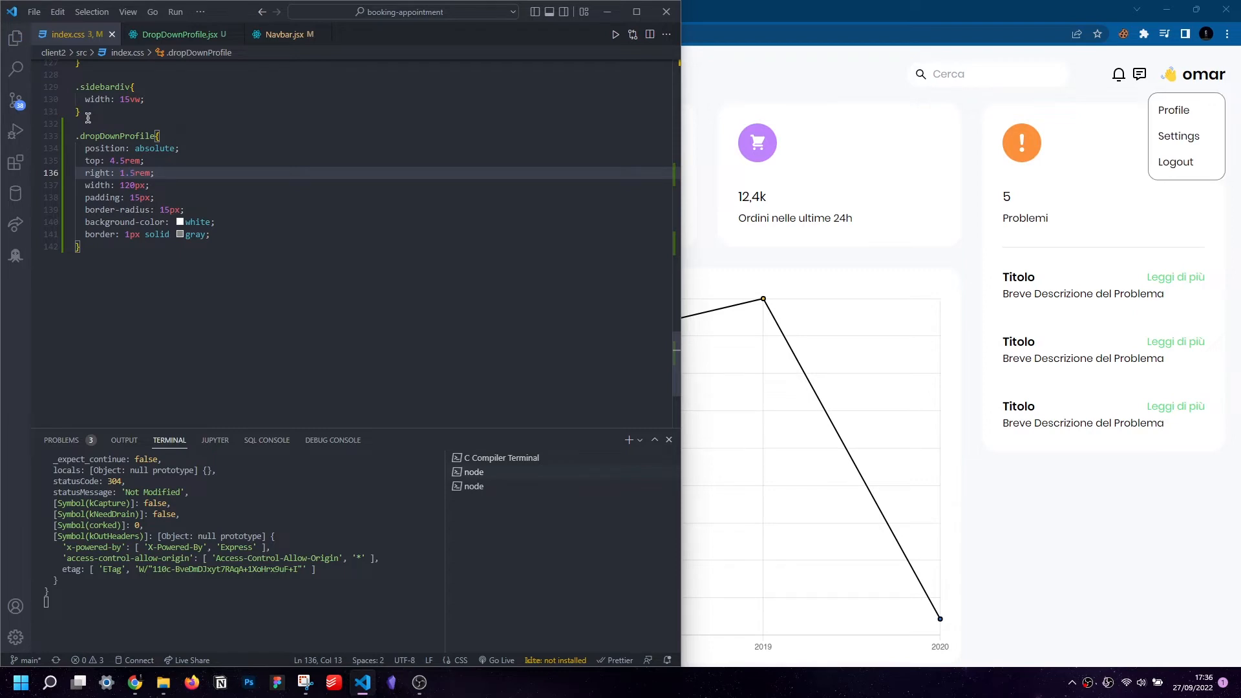
{"action": "left_click", "coordinate": [102, 246]}
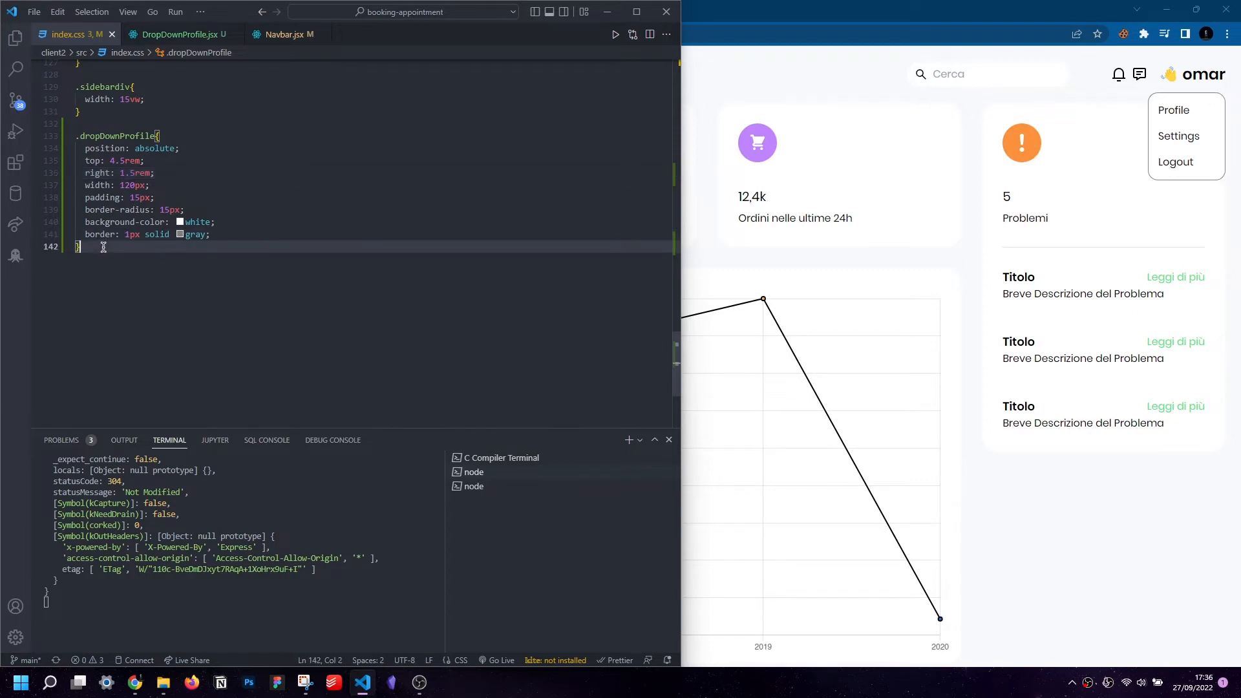
Step: Start a .dropDownProfile::before rule positioned with top and right offsets
{"action": "type", "text": ".dropDownProfile"}
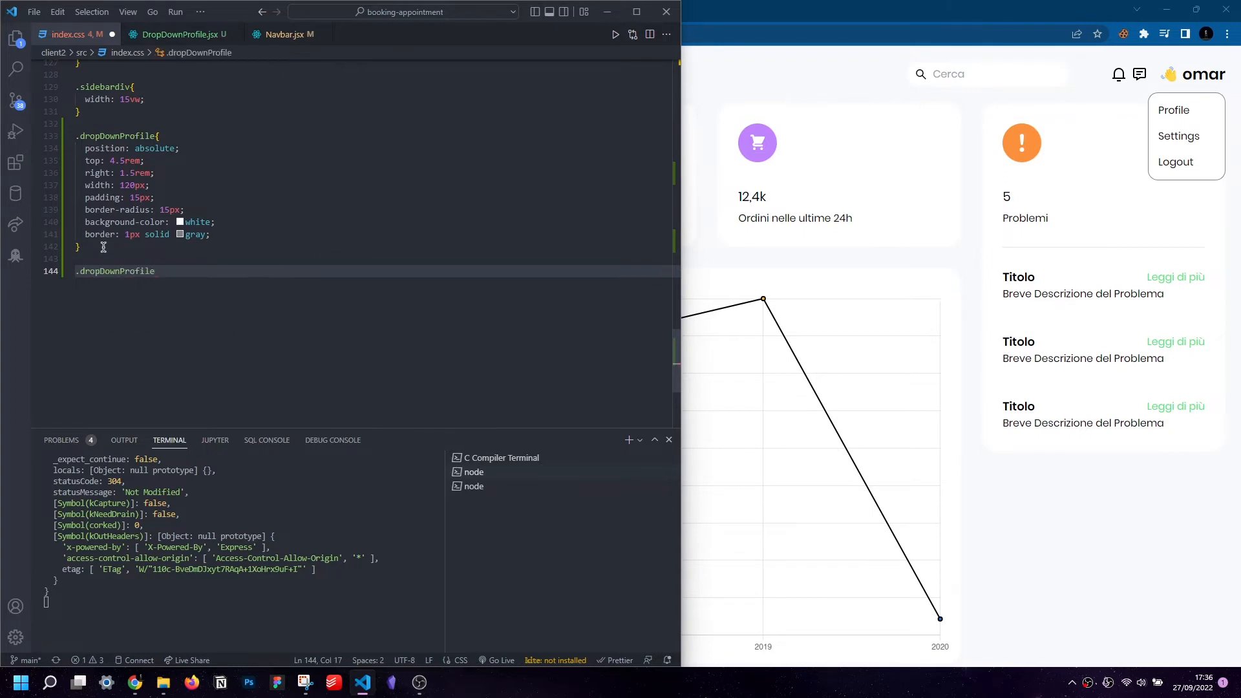
{"action": "type", "text": "::before{"}
{"action": "type", "text": "position: absolu;"}
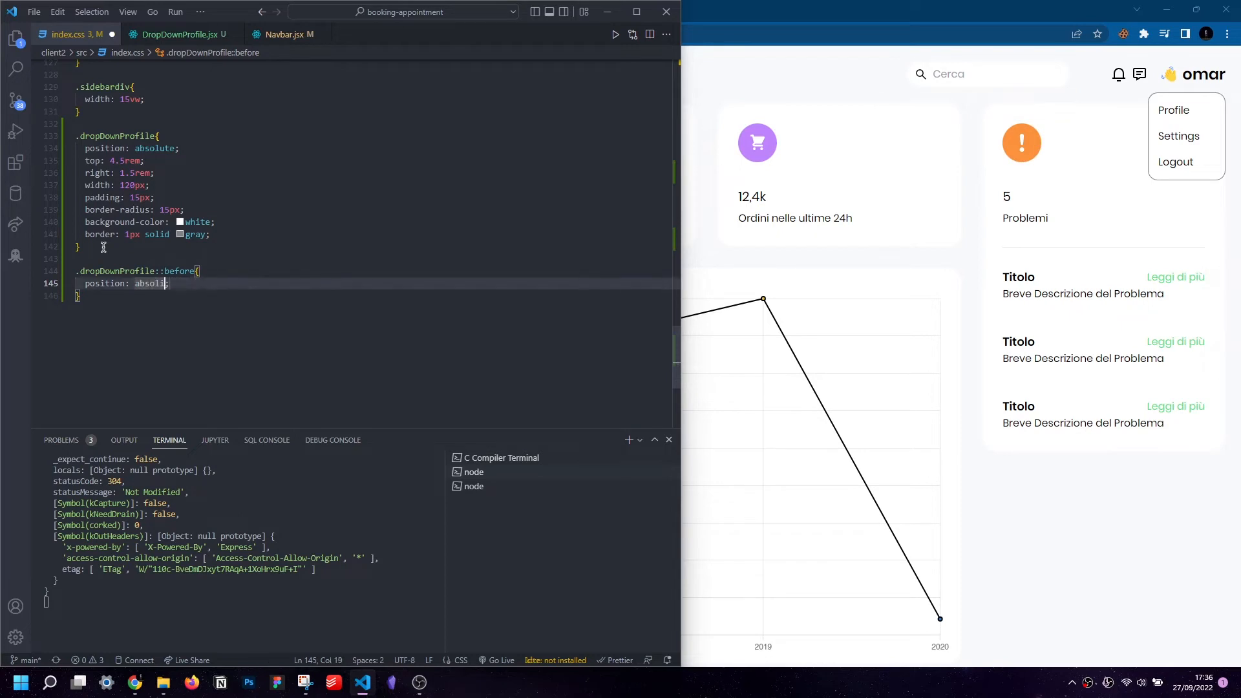
{"action": "type", "text": "top"}
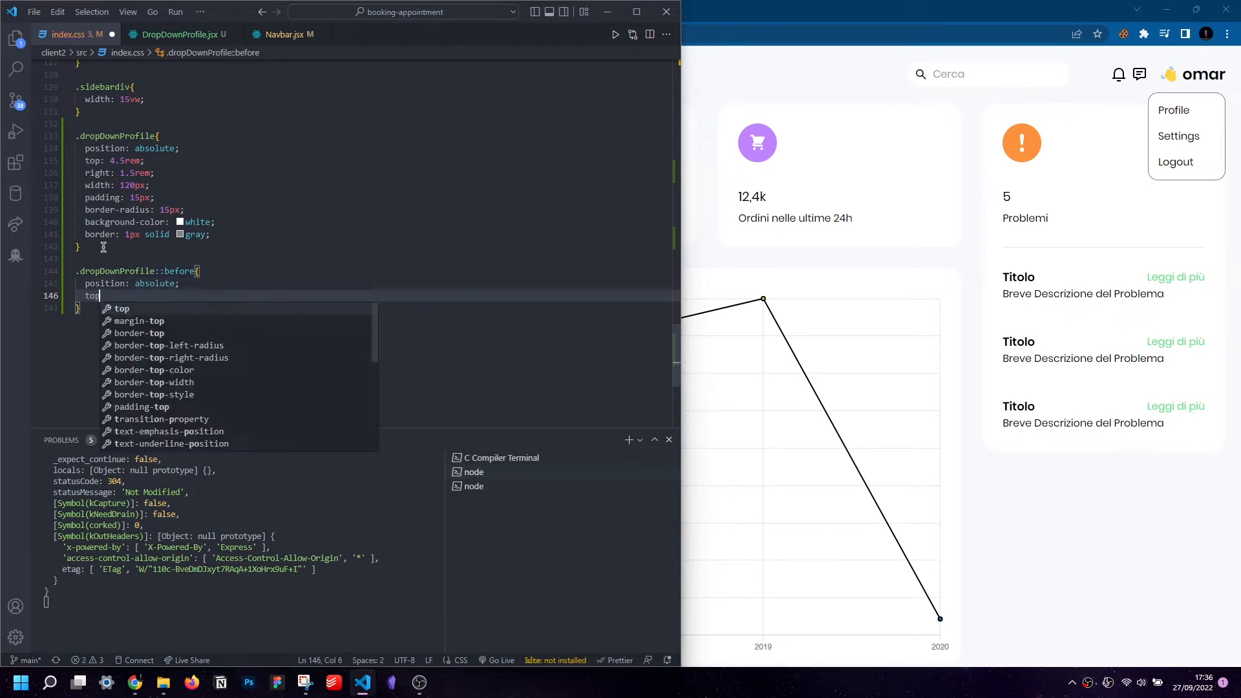
{"action": "type", "text": "-2rem;"}
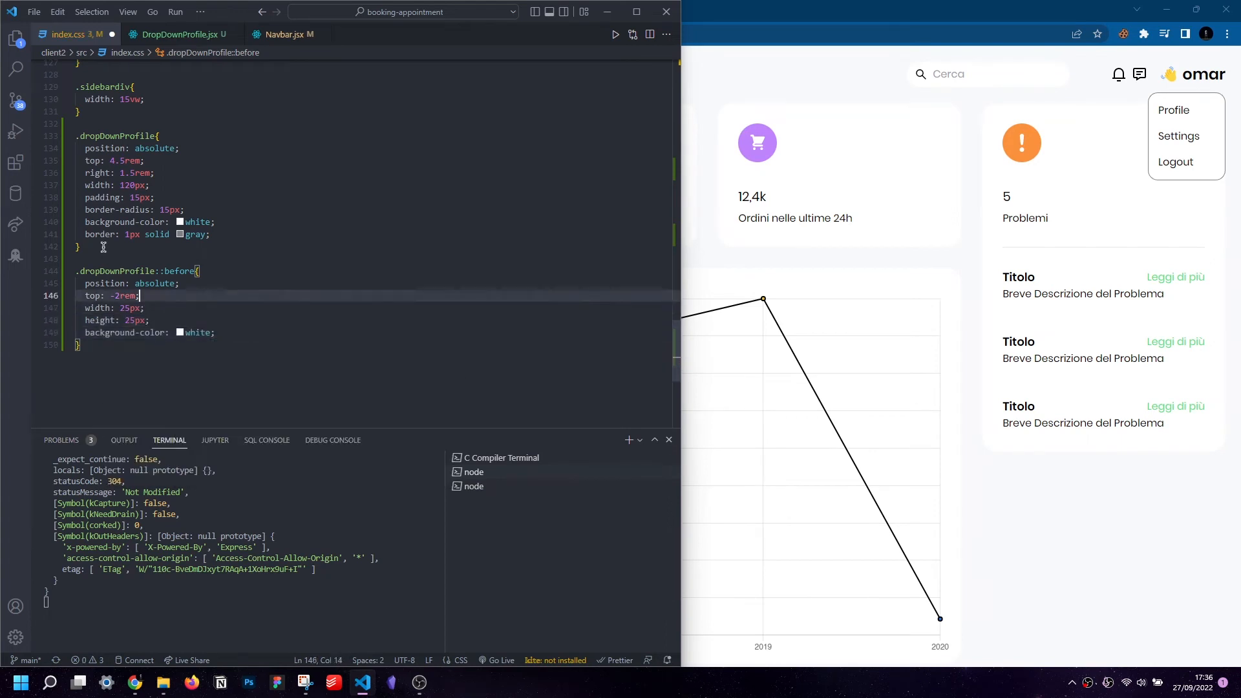
{"action": "type", "text": "right: ;"}
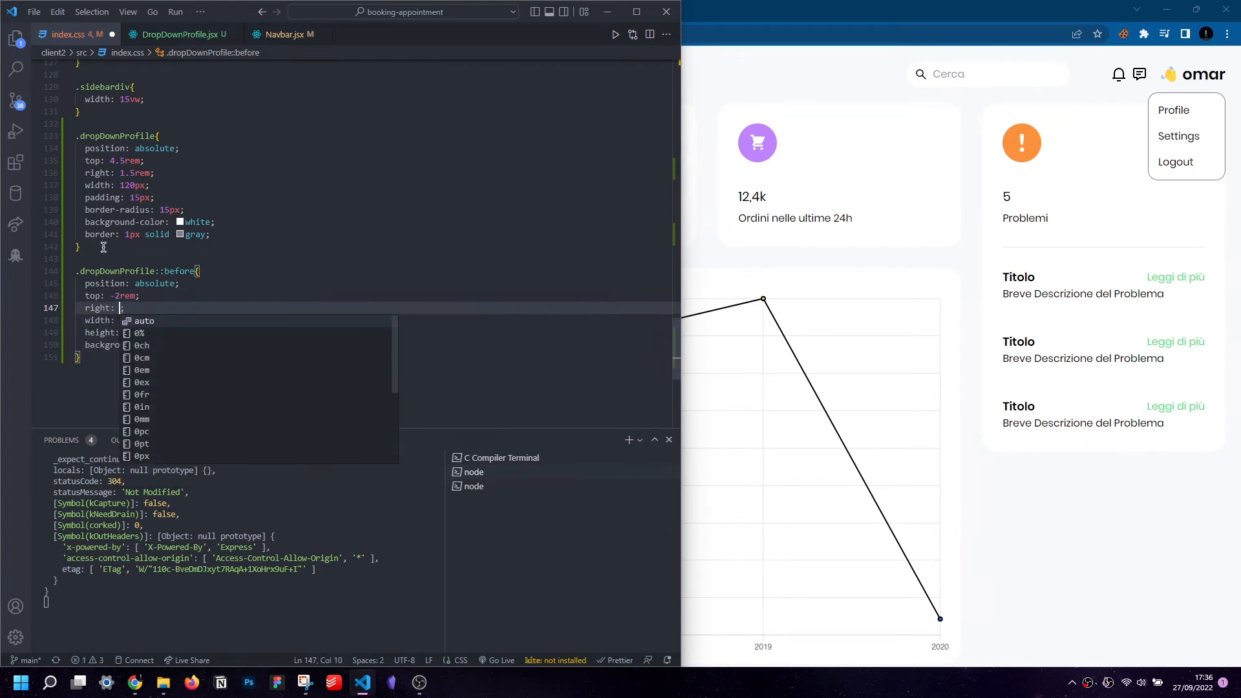
{"action": "type", "text": "2rem"}
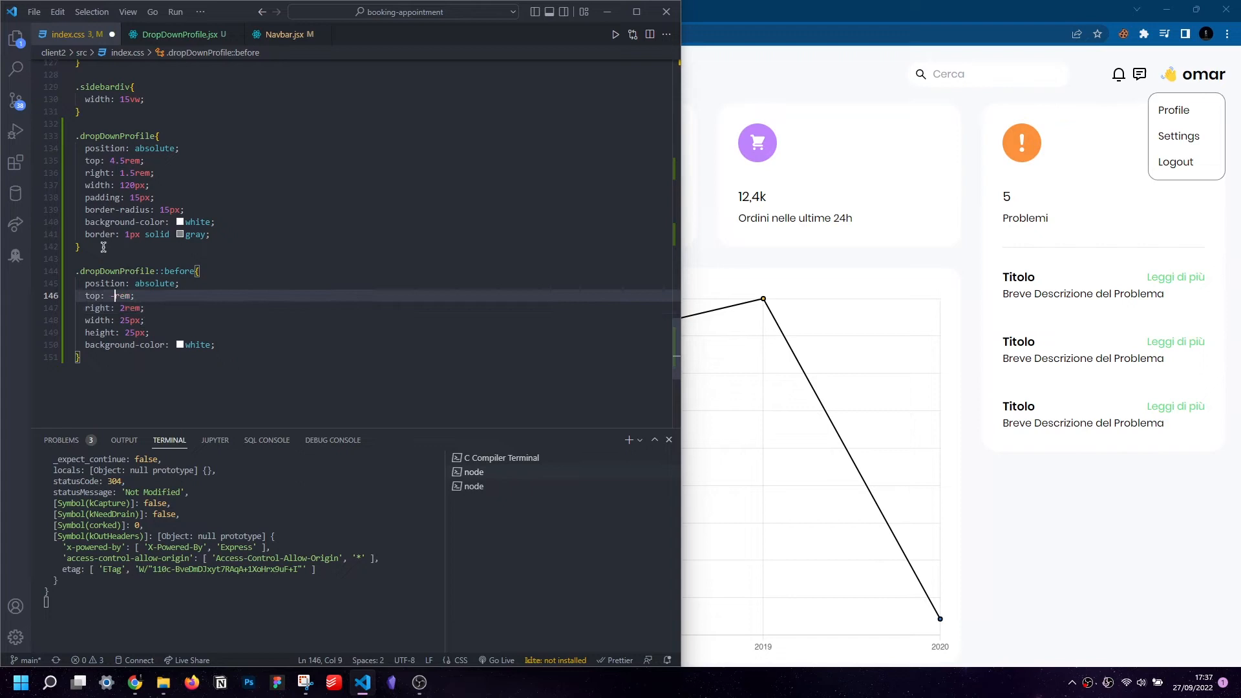
{"action": "type", "text": "-1"}
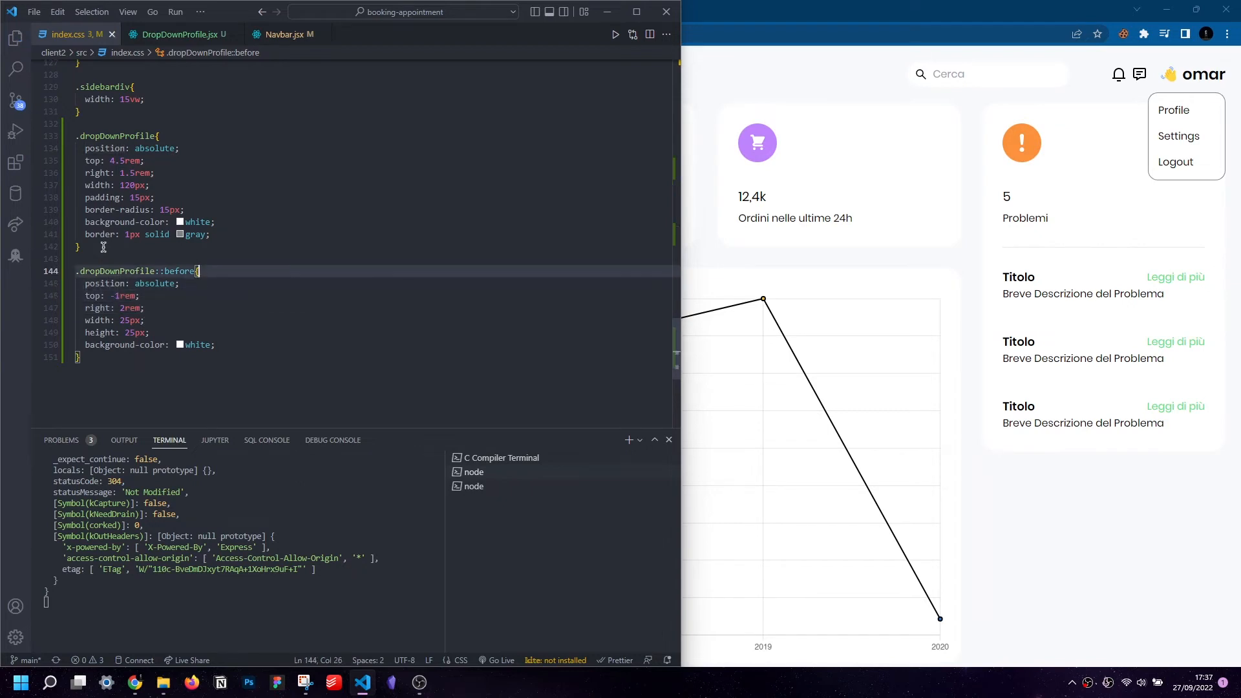
Step: Give the ::before tab empty content, a 45-degree rotation, and gray top and left borders
{"action": "type", "text": "content: '';"}
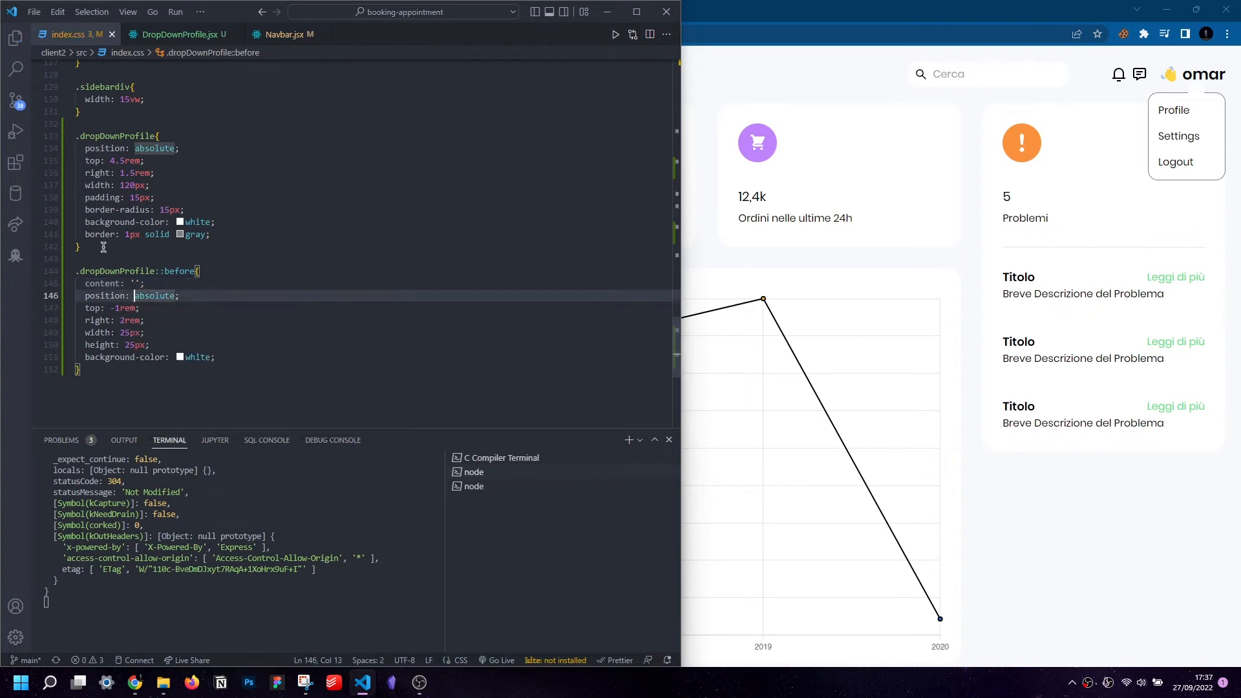
{"action": "type", "text": "transform: rotate(45deg);"}
{"action": "left_click", "coordinate": [359, 210]}
{"action": "type", "text": "8"}
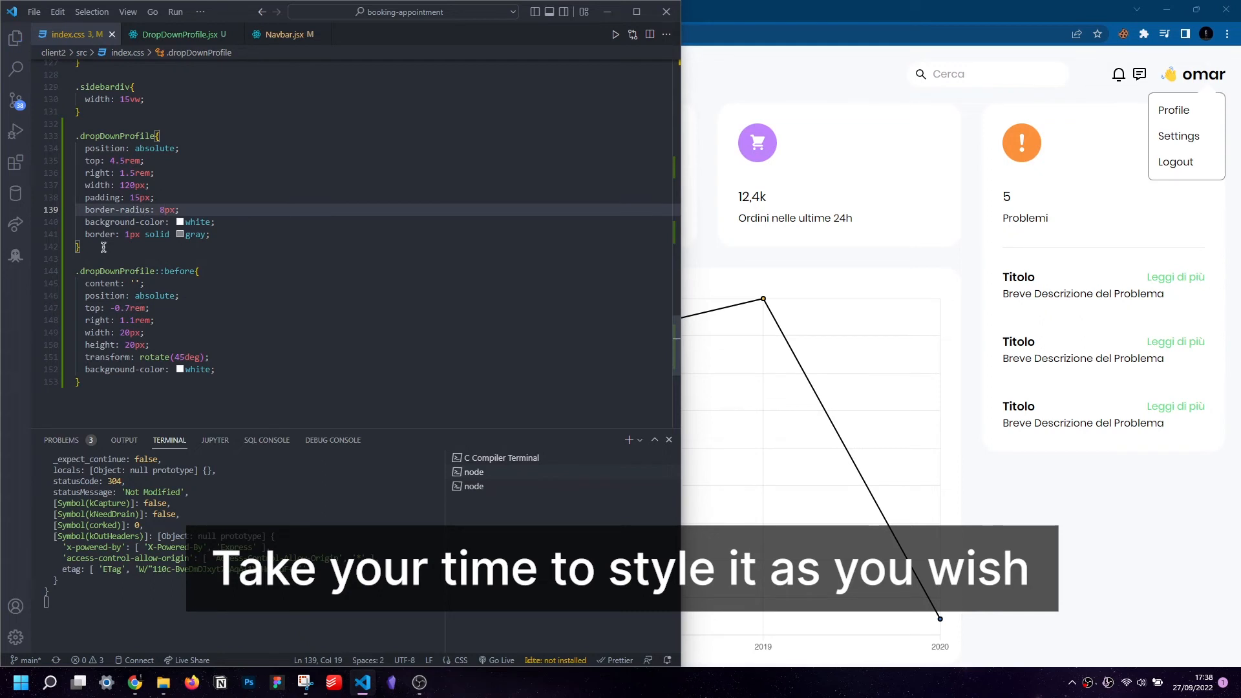
{"action": "type", "text": "border-left: 1px solid gray;"}
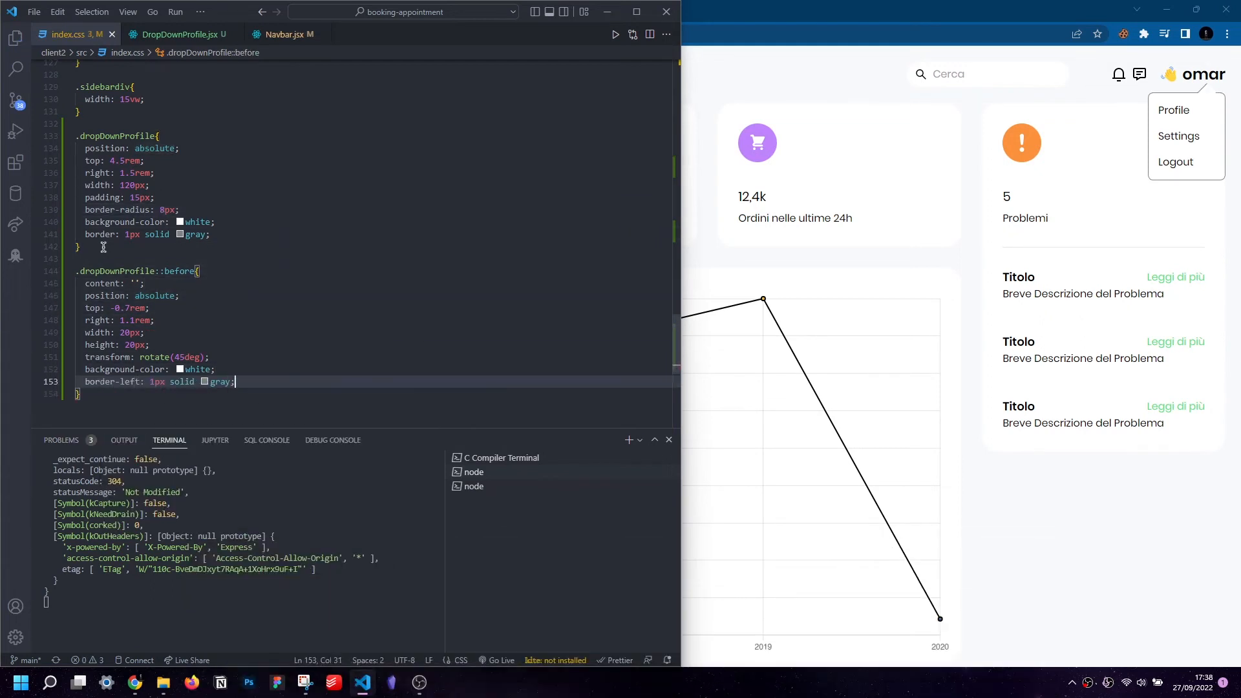
{"action": "type", "text": "border-top: 1px solid gray;"}
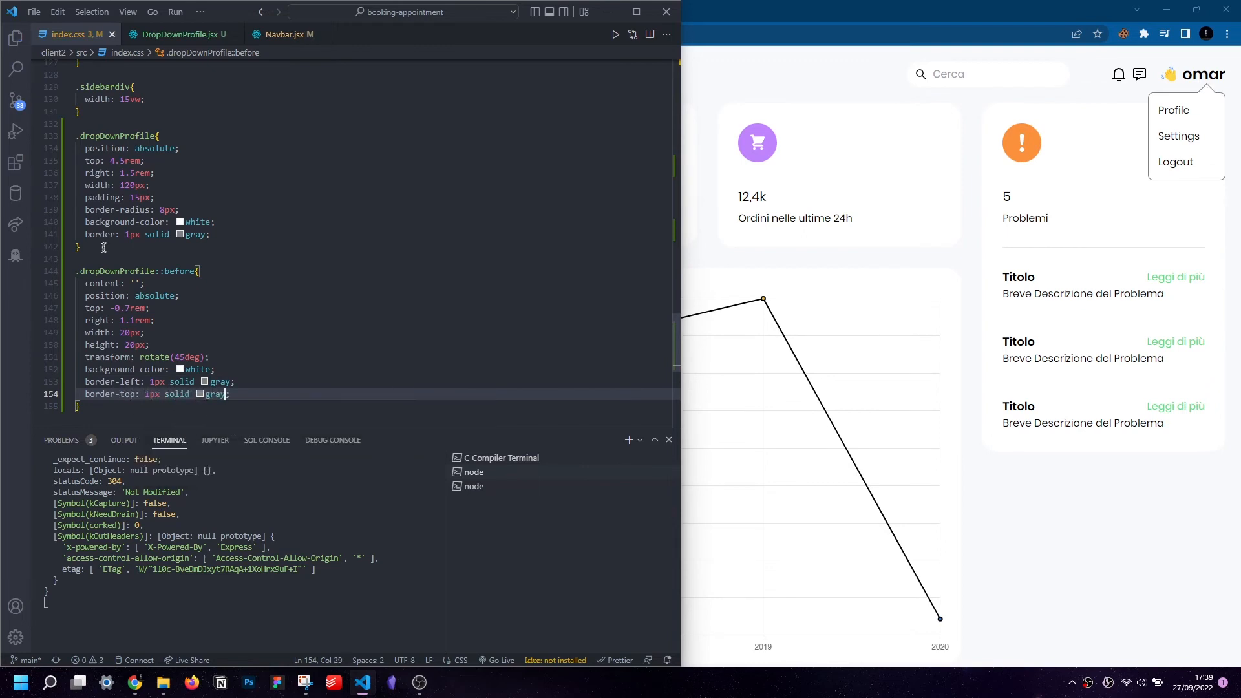
{"action": "mouse_move", "coordinate": [1063, 215]}
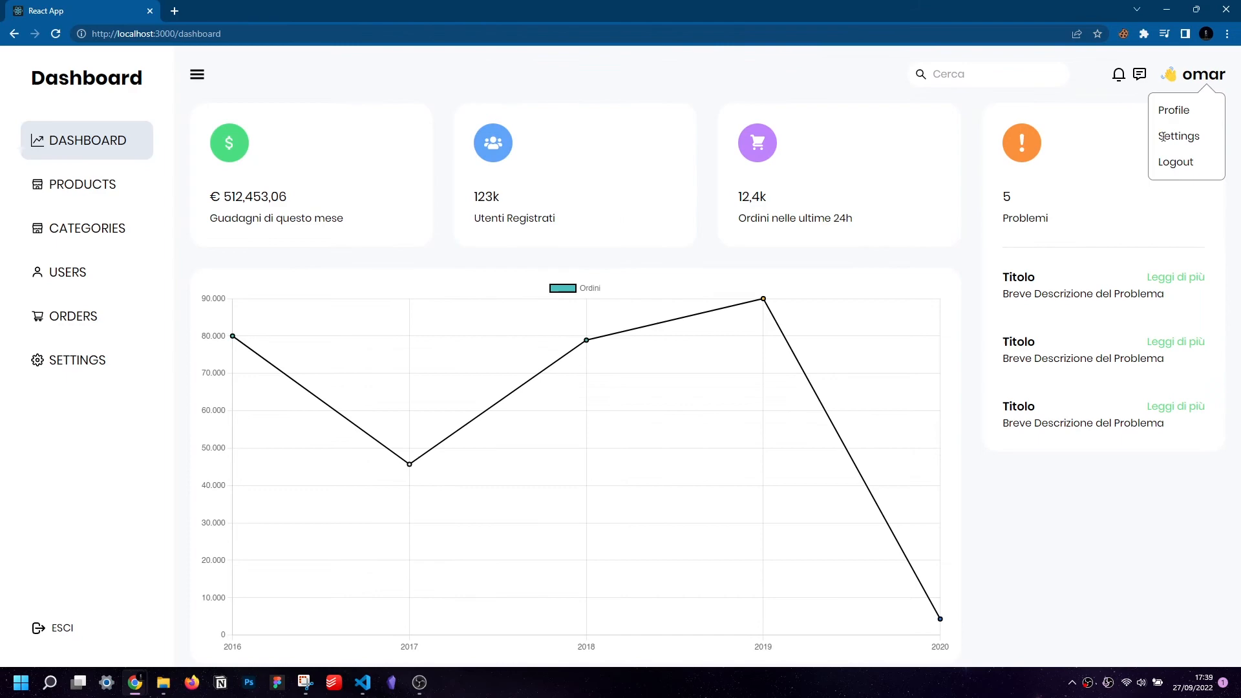
{"action": "left_click", "coordinate": [363, 681]}
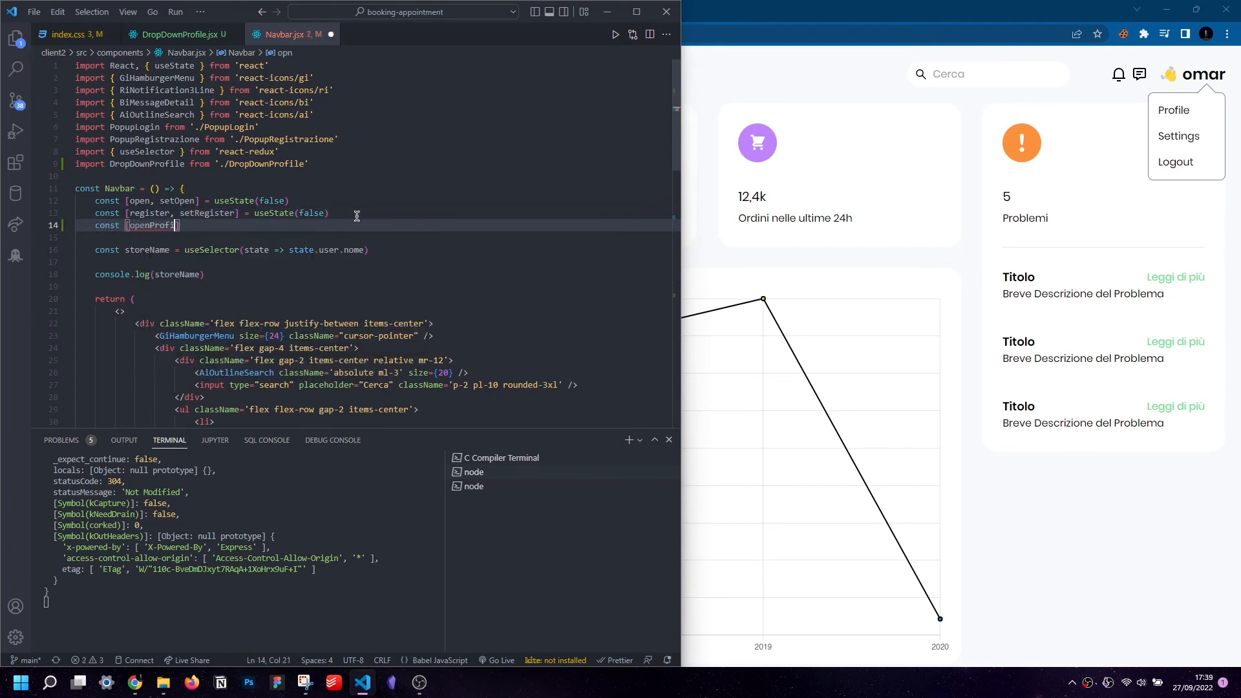
Step: Declare [openProfile, setOpenProfile] = useState(false) and wrap DropDownProfile in {openProfile && (...)}
{"action": "type", "text": ", setOpenProfile"}
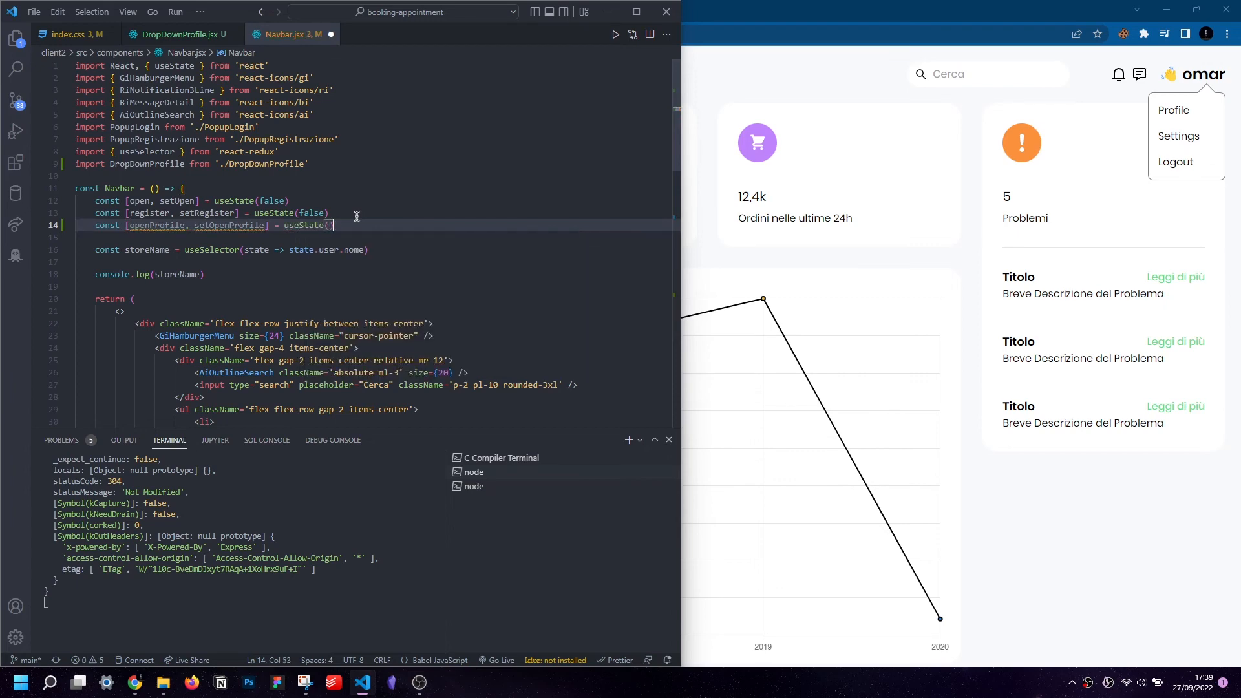
{"action": "type", "text": "false"}
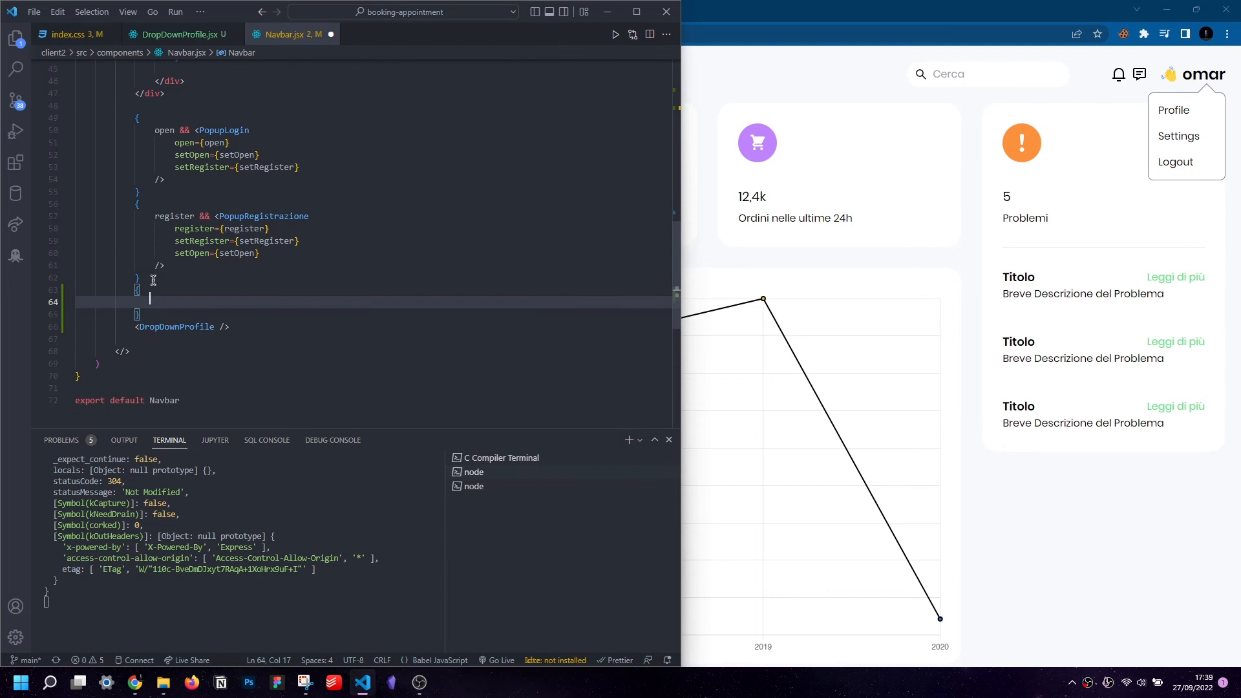
{"action": "type", "text": "openProfile"}
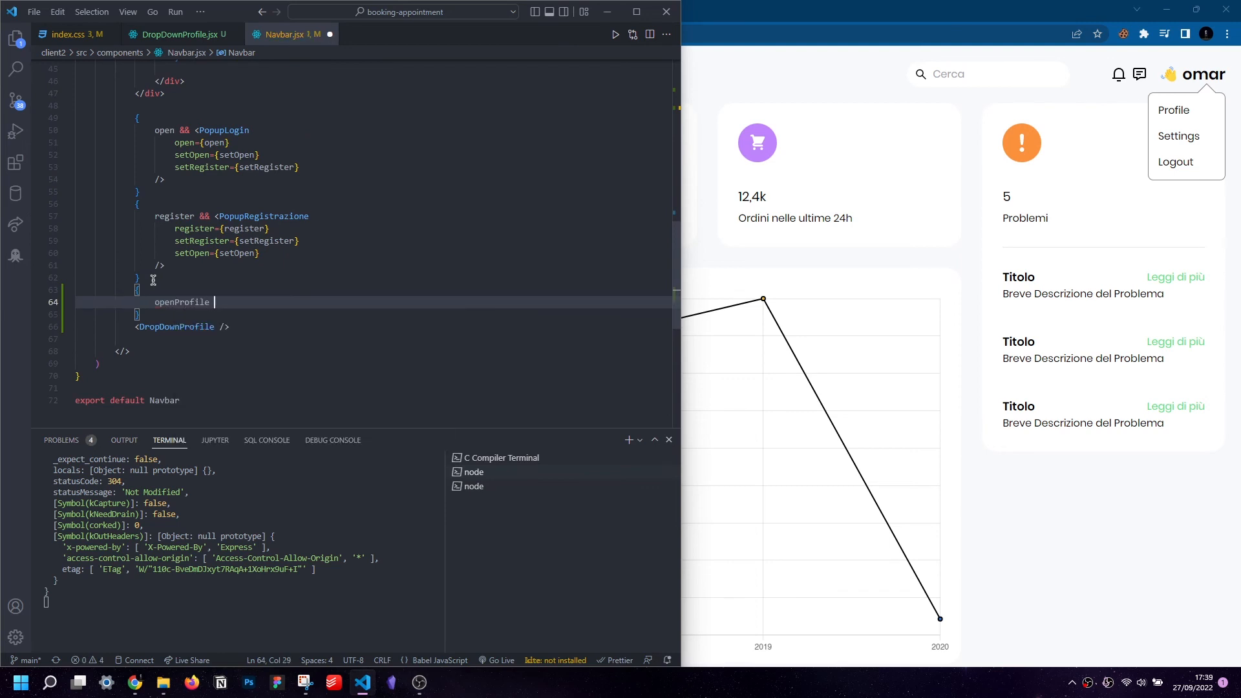
{"action": "type", "text": "&& ("}
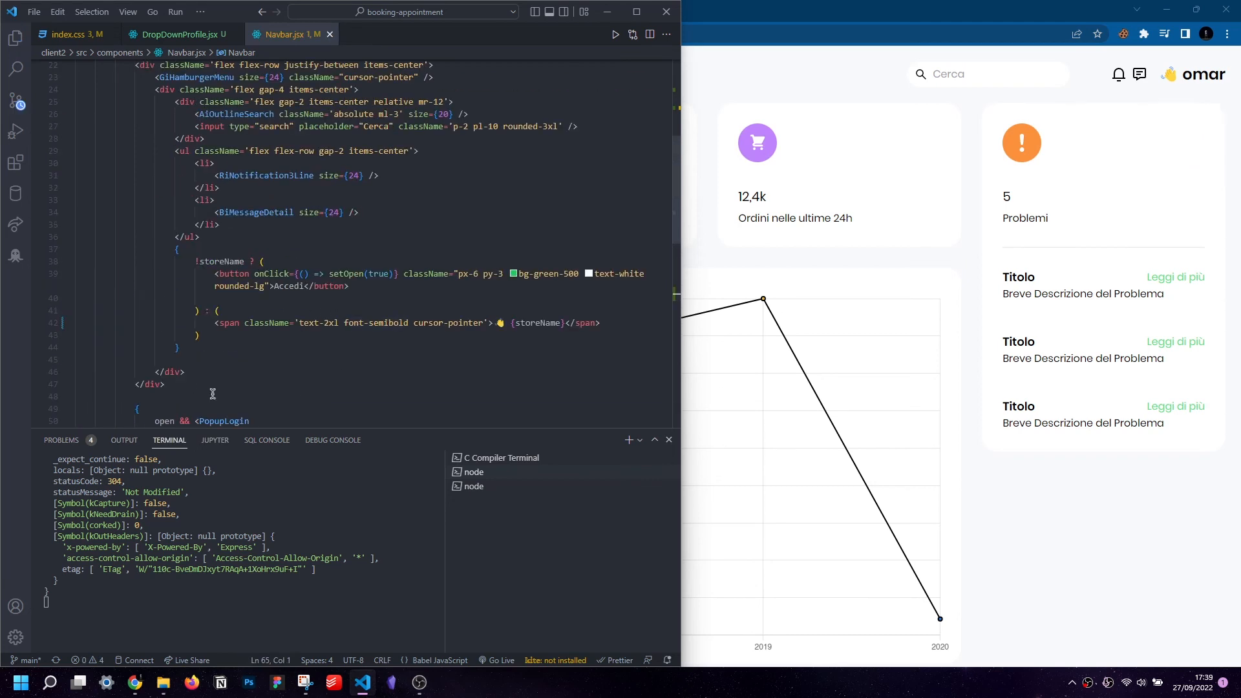
Step: Add onClick={() => setOpenProfile((prev) => !prev)} to the username span and test the dropdown
{"action": "type", "text": "onClick={() => s"}
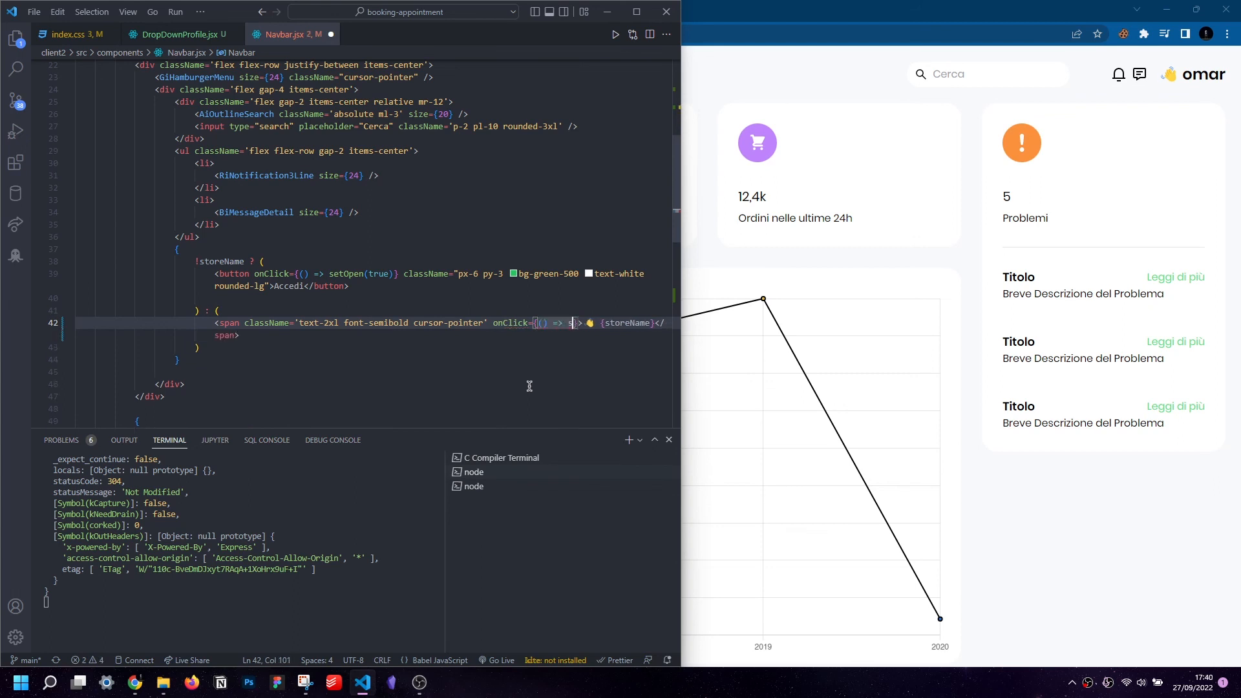
{"action": "type", "text": "etOpenProfile("}
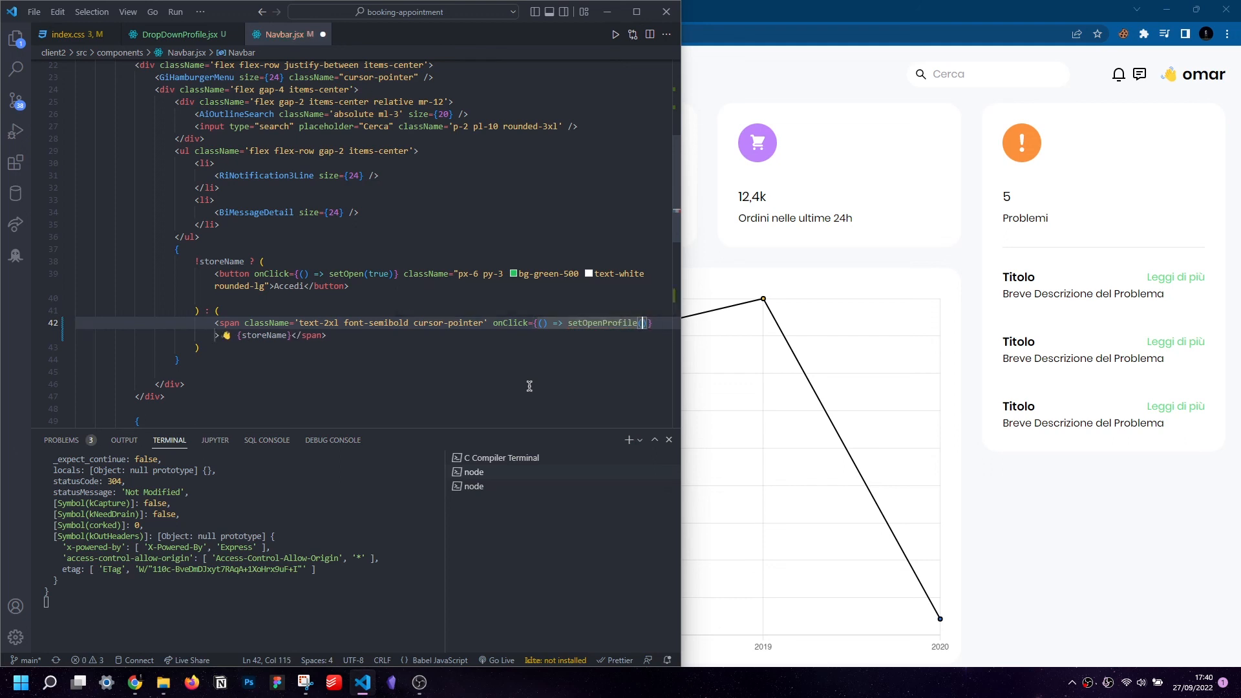
{"action": "type", "text": "(prev) => !prev"}
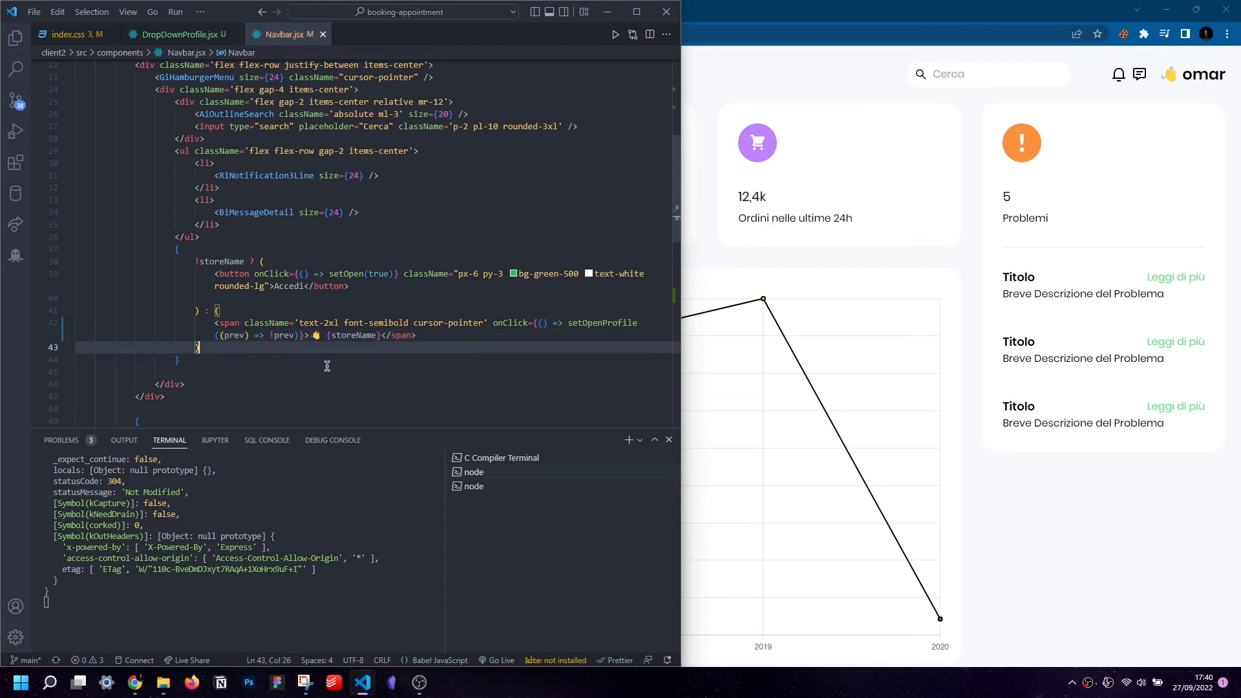
{"action": "left_click", "coordinate": [1199, 73]}
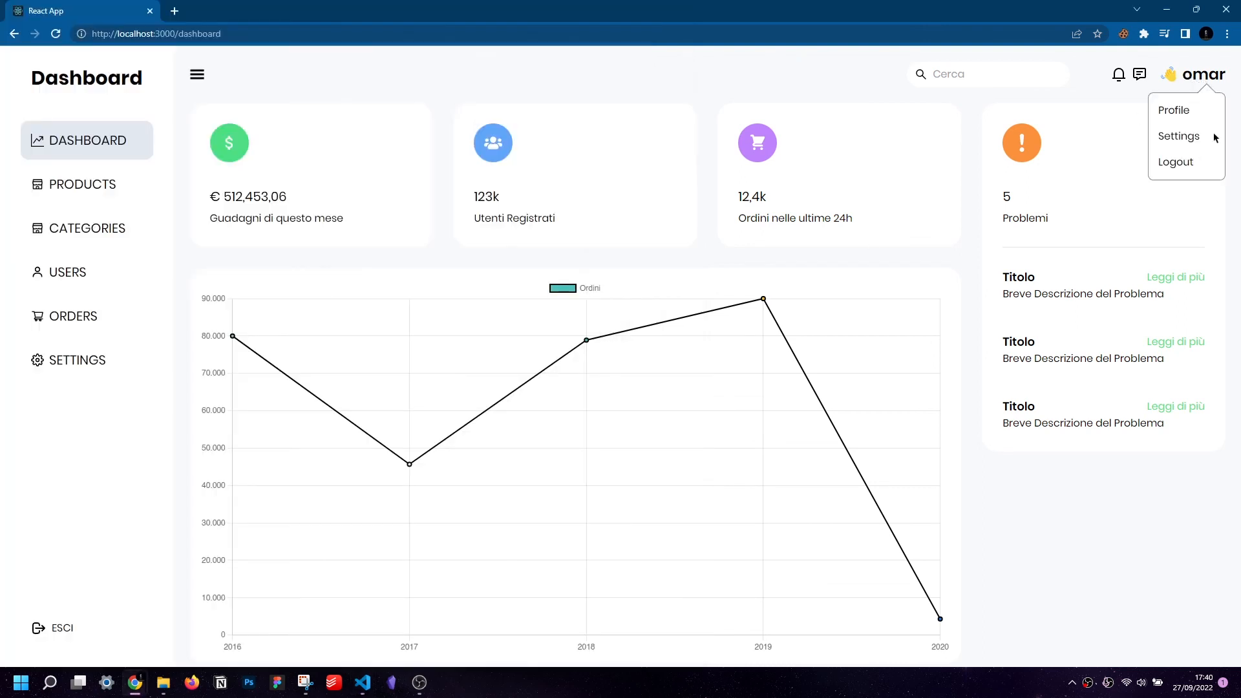